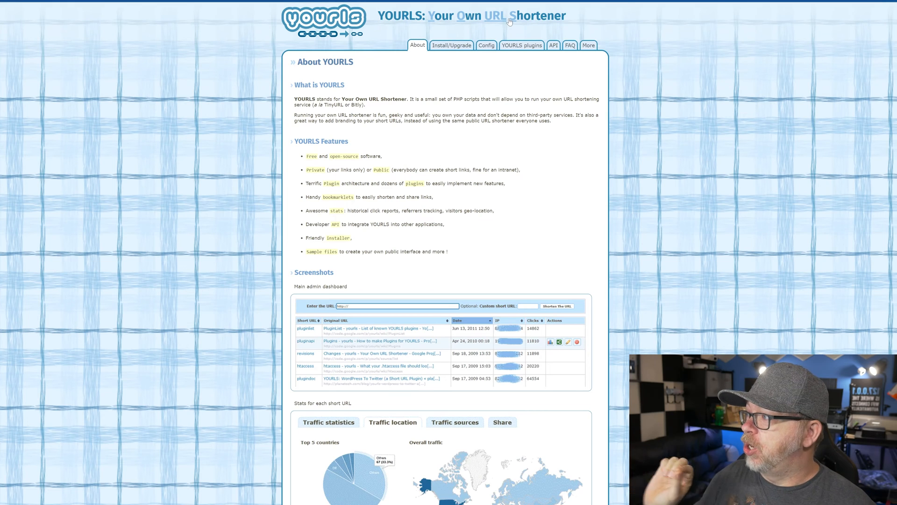
Step: Browse through the YOURLS site's feature sections and page links
{"action": "left_click", "coordinate": [455, 422]}
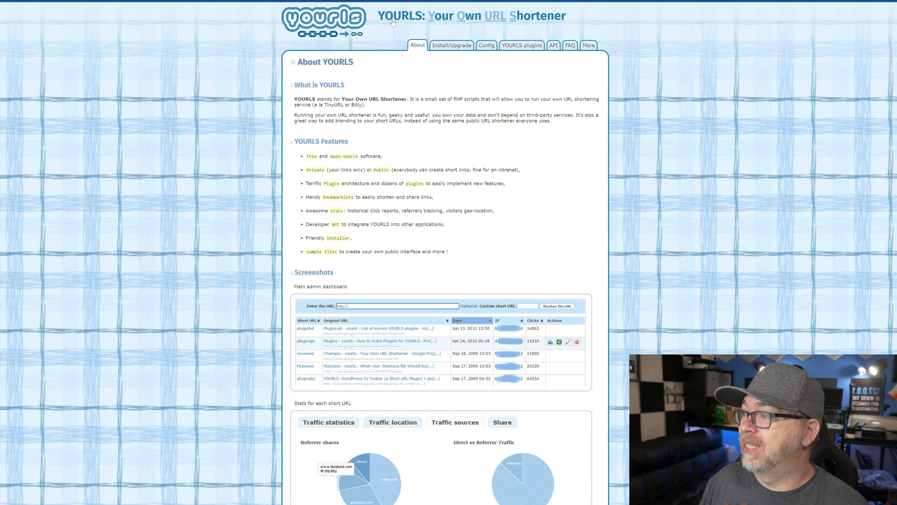
{"action": "left_click", "coordinate": [328, 422]}
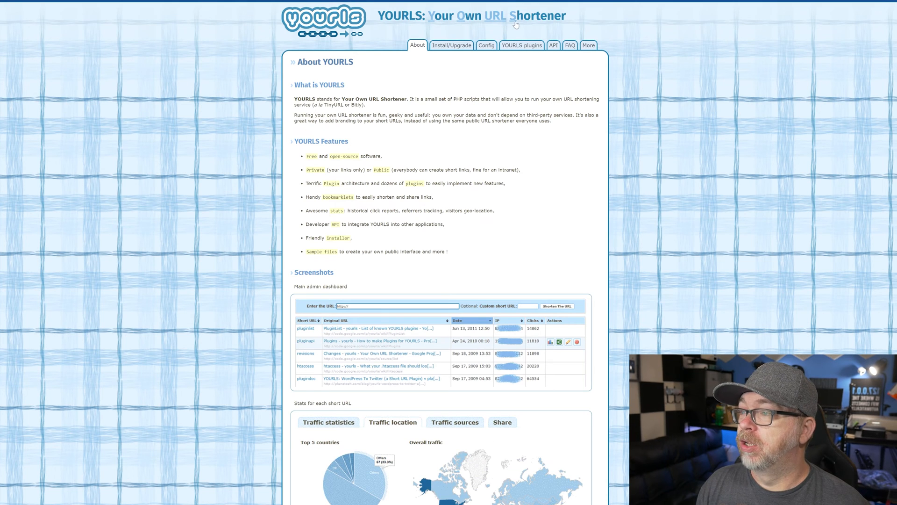
{"action": "left_click", "coordinate": [454, 421]}
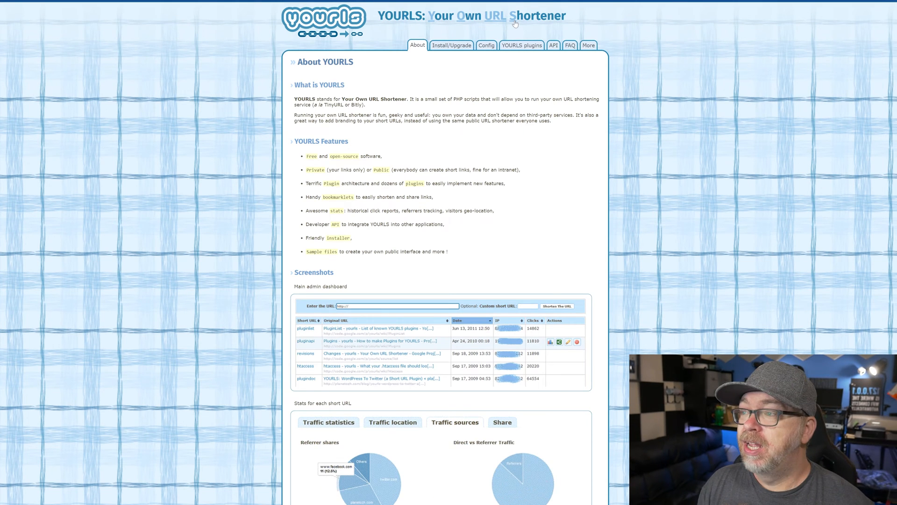
{"action": "scroll", "scroll_direction": "down", "scroll_amount": 3}
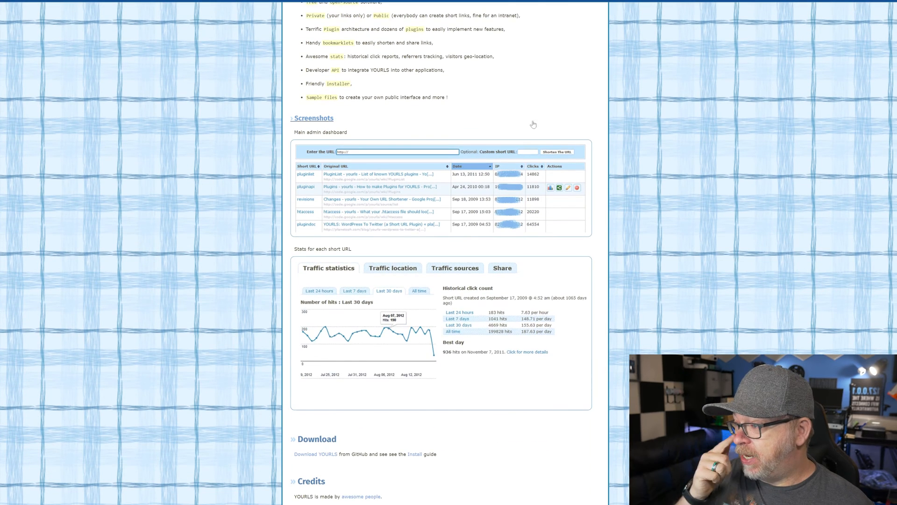
{"action": "left_click", "coordinate": [393, 269]}
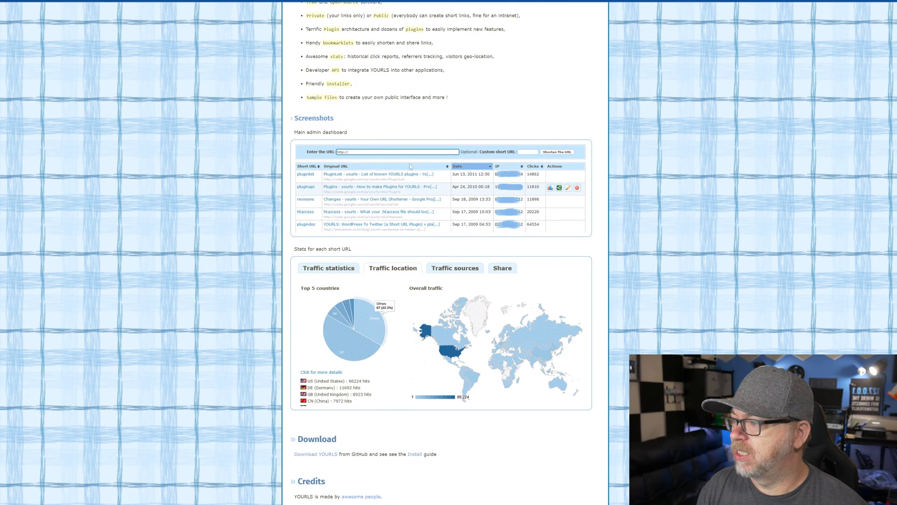
{"action": "scroll", "scroll_direction": "down", "scroll_amount": 3}
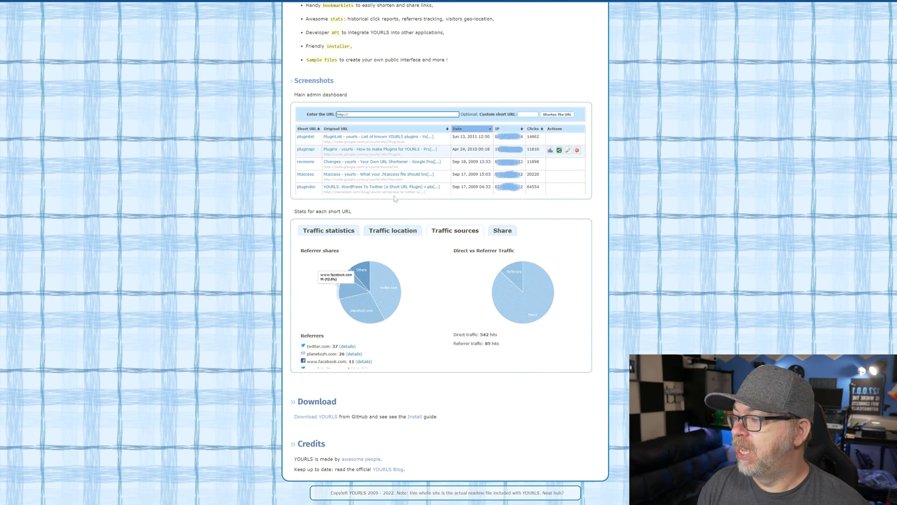
{"action": "left_click", "coordinate": [328, 230]}
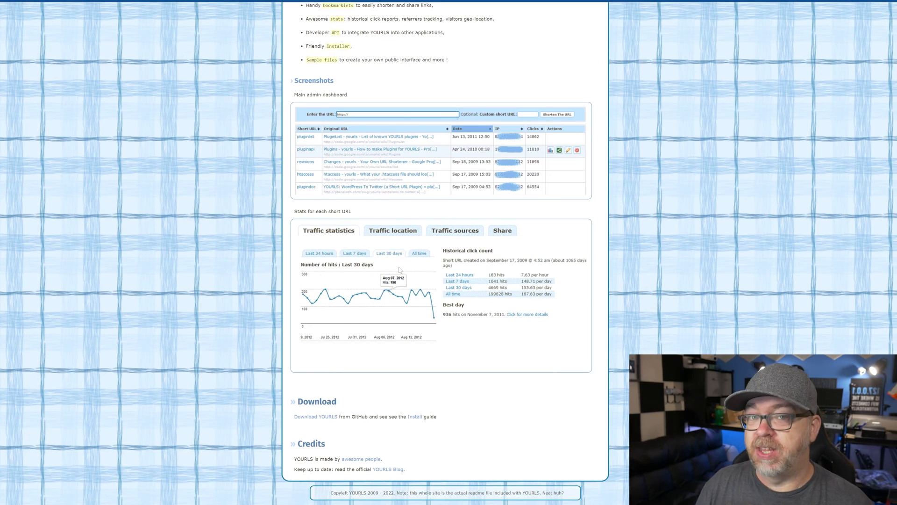
{"action": "left_click", "coordinate": [392, 230]}
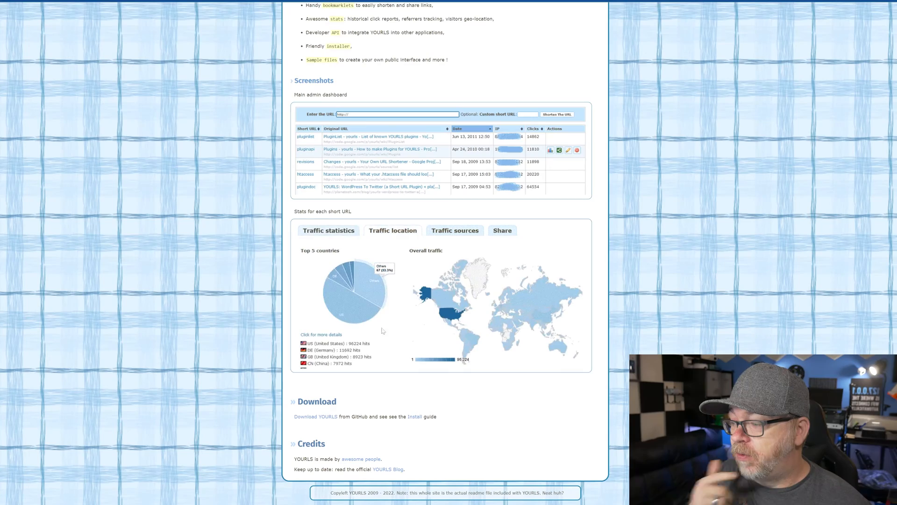
{"action": "left_click", "coordinate": [454, 230]}
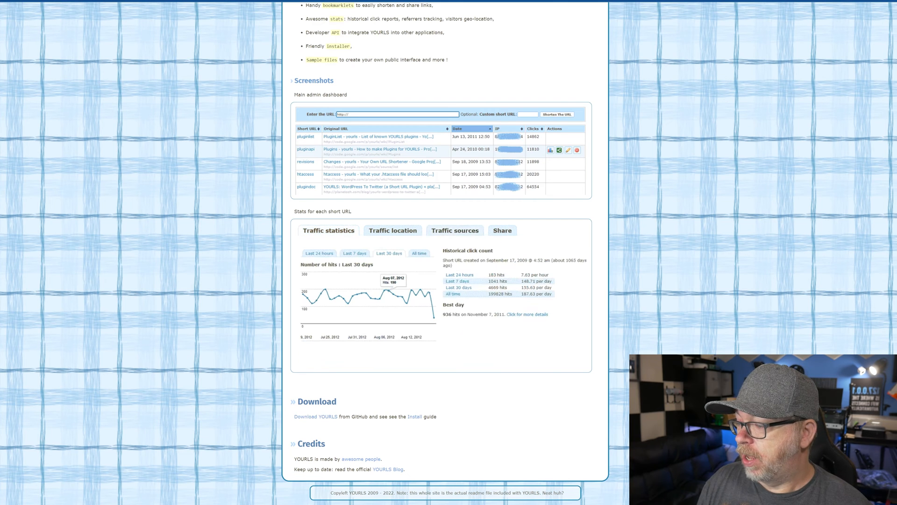
{"action": "left_click", "coordinate": [392, 230]}
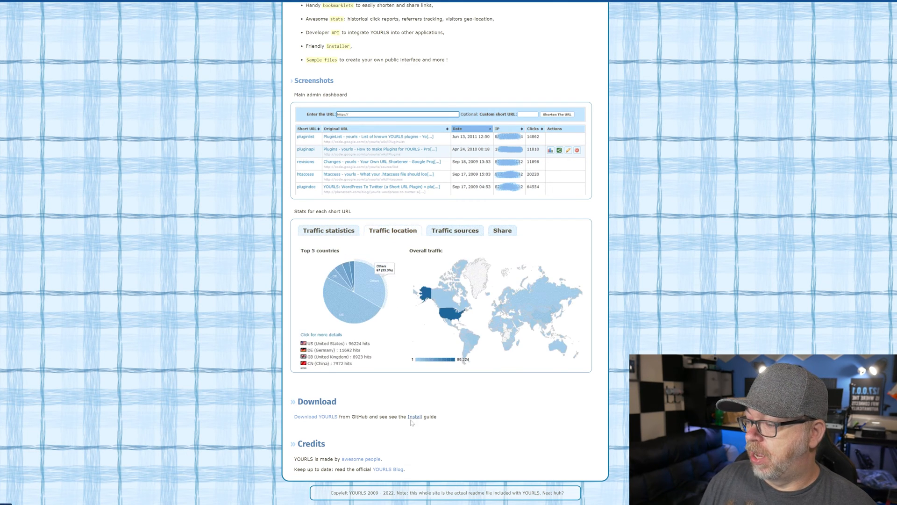
{"action": "scroll", "scroll_direction": "up", "scroll_amount": 3}
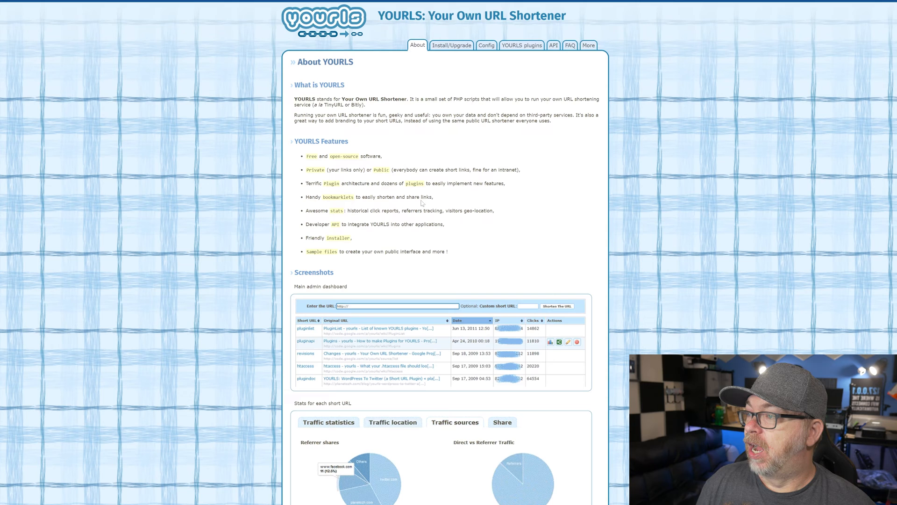
Step: Bring up the Install/Upgrade page with fresh-install and upgrade steps
{"action": "left_click", "coordinate": [451, 45]}
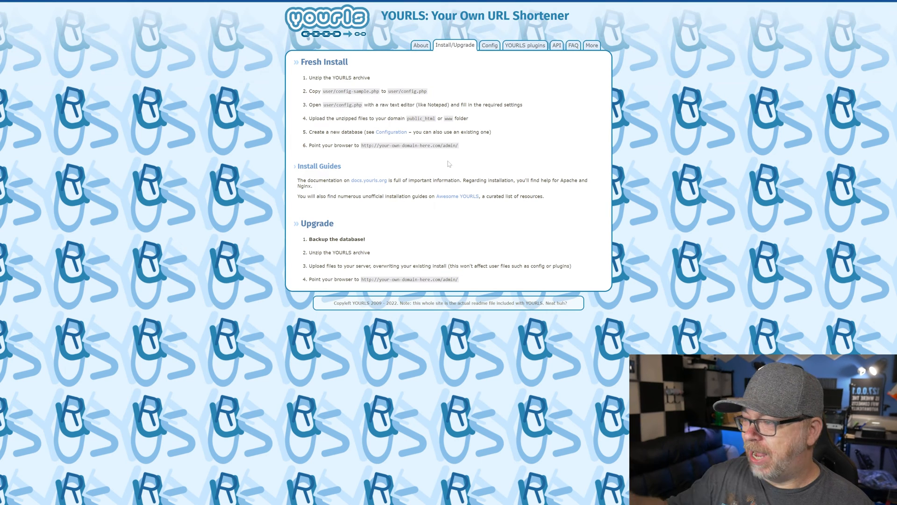
{"action": "mouse_move", "coordinate": [447, 161]}
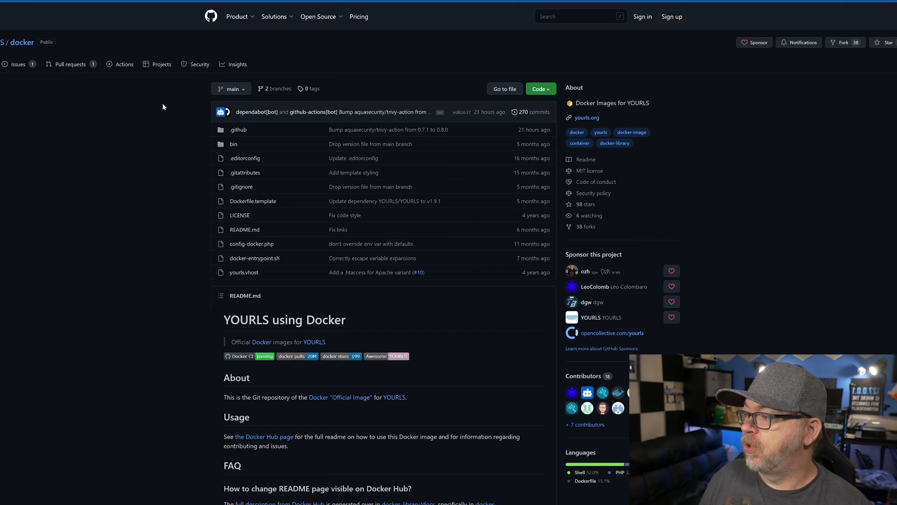
Step: Follow the YOURLS/docker README link to the yourls image's Docker Hub page
{"action": "scroll", "scroll_direction": "down", "scroll_amount": 3}
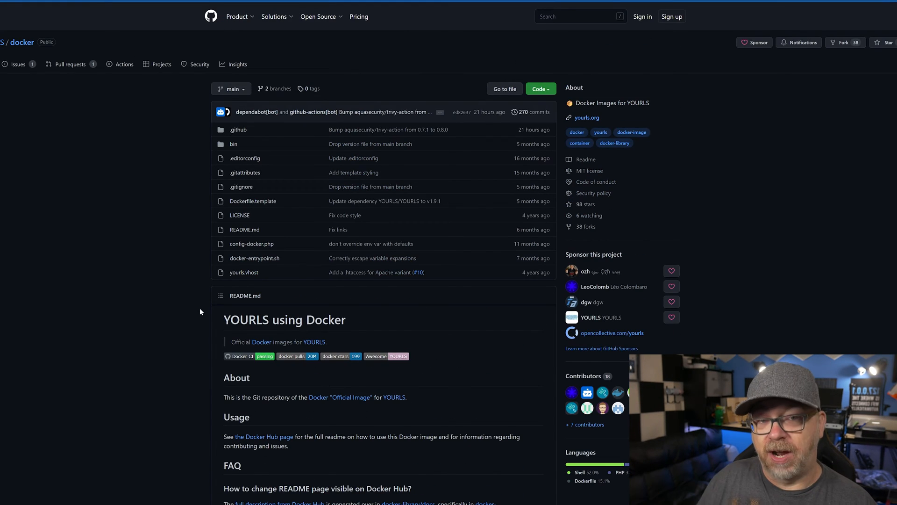
{"action": "mouse_move", "coordinate": [210, 150]}
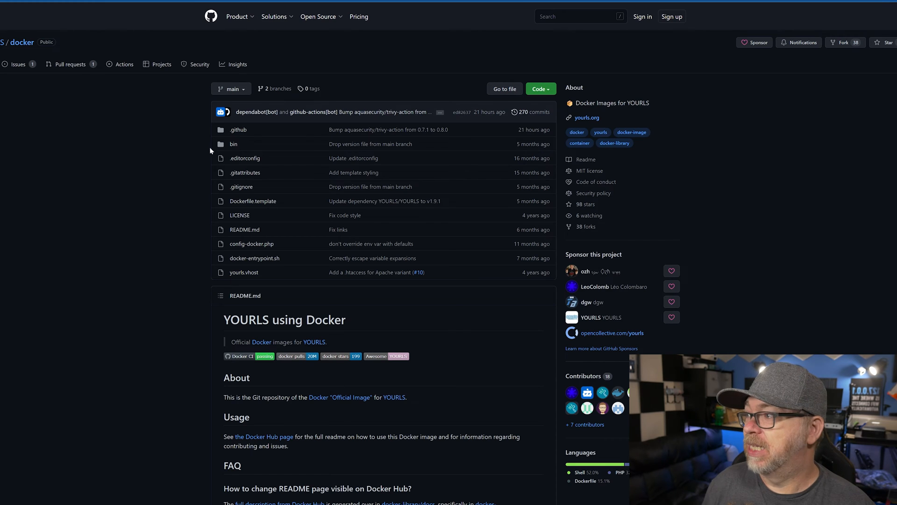
{"action": "left_click", "coordinate": [264, 437]}
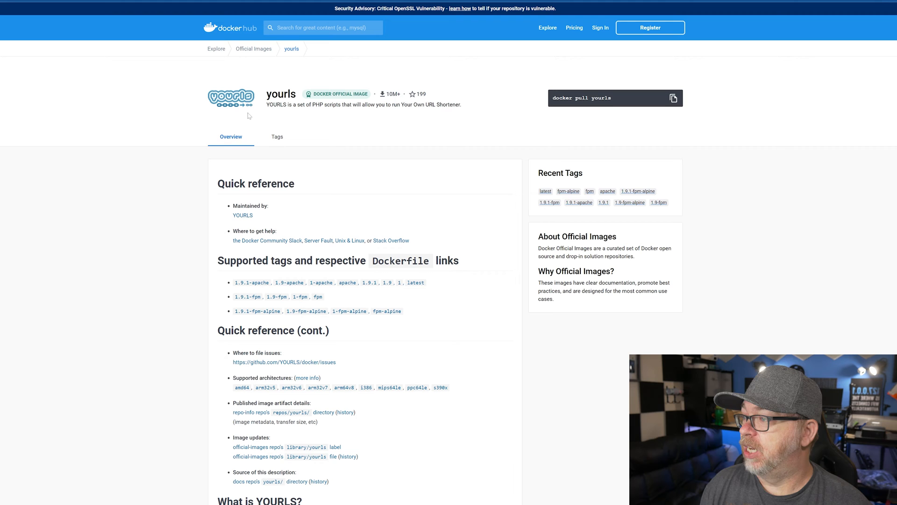
{"action": "mouse_move", "coordinate": [378, 95]}
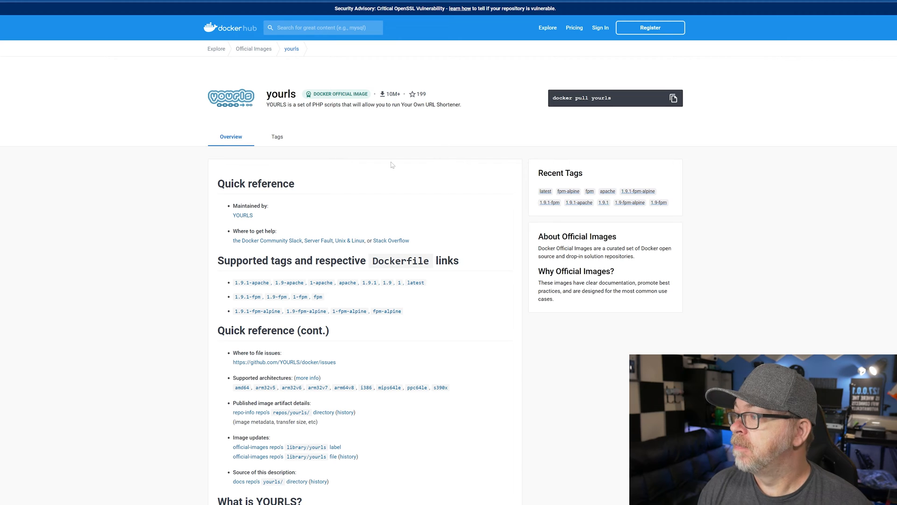
Step: Review the available yourls image tags, then return to the image overview
{"action": "left_click", "coordinate": [277, 137]}
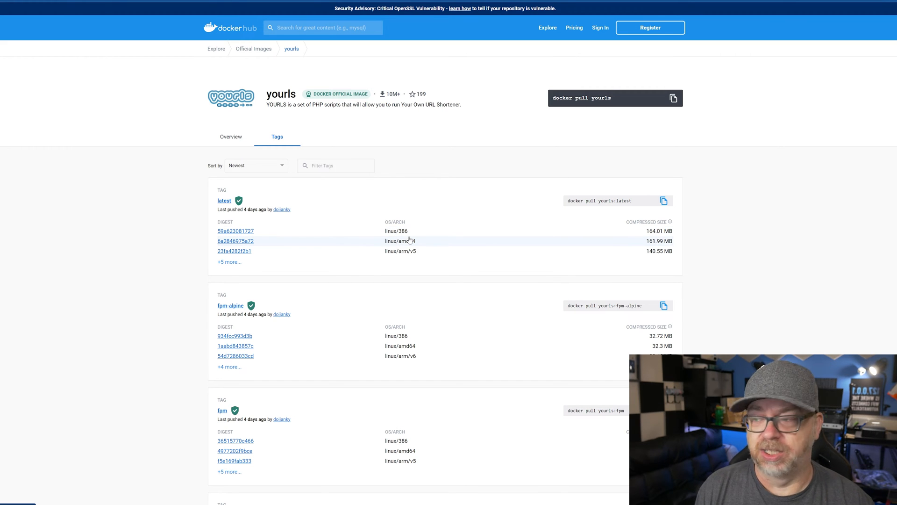
{"action": "scroll", "scroll_direction": "down", "scroll_amount": 3}
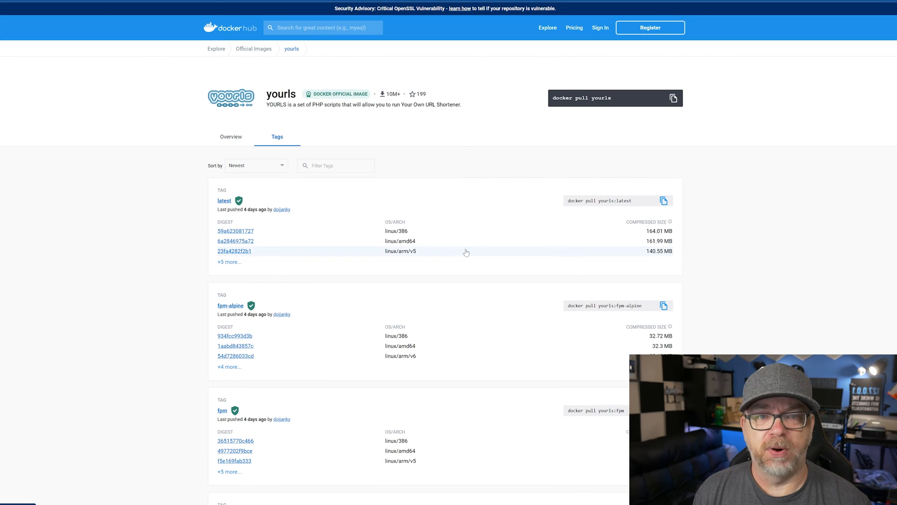
{"action": "mouse_move", "coordinate": [453, 232]}
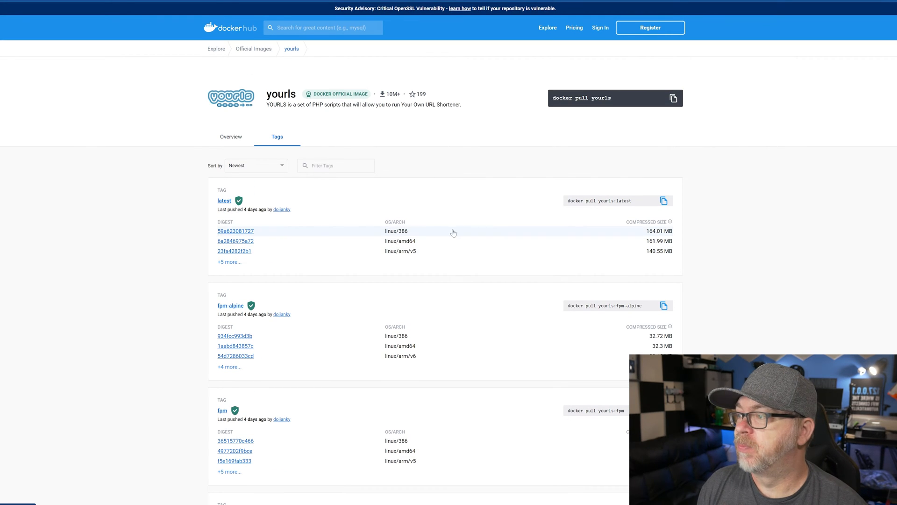
{"action": "left_click", "coordinate": [230, 137]}
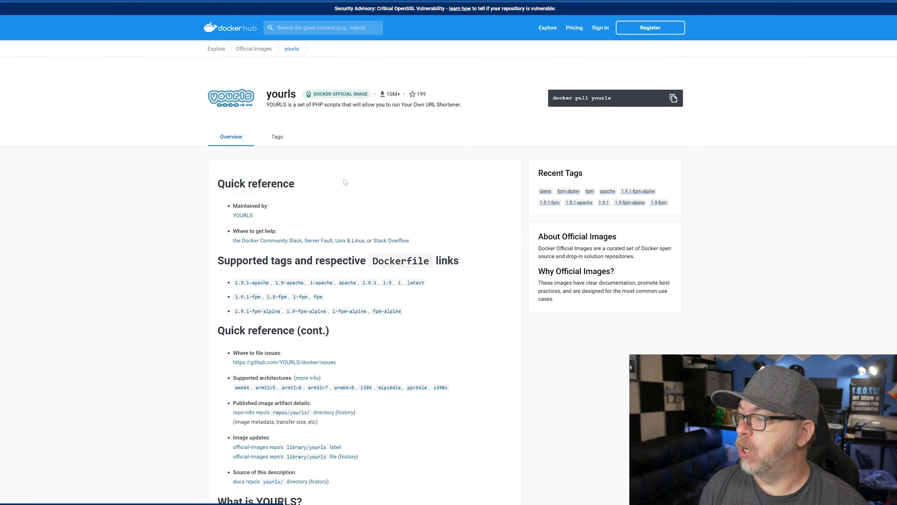
Step: Read down to the 'How to use this image' instructions for starting a yourls instance
{"action": "scroll", "scroll_direction": "down", "scroll_amount": 3}
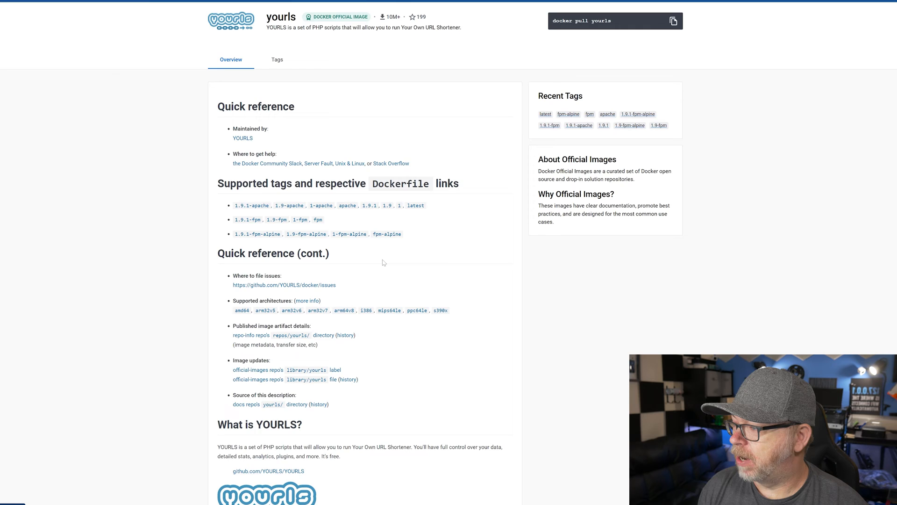
{"action": "scroll", "scroll_direction": "down", "scroll_amount": 3}
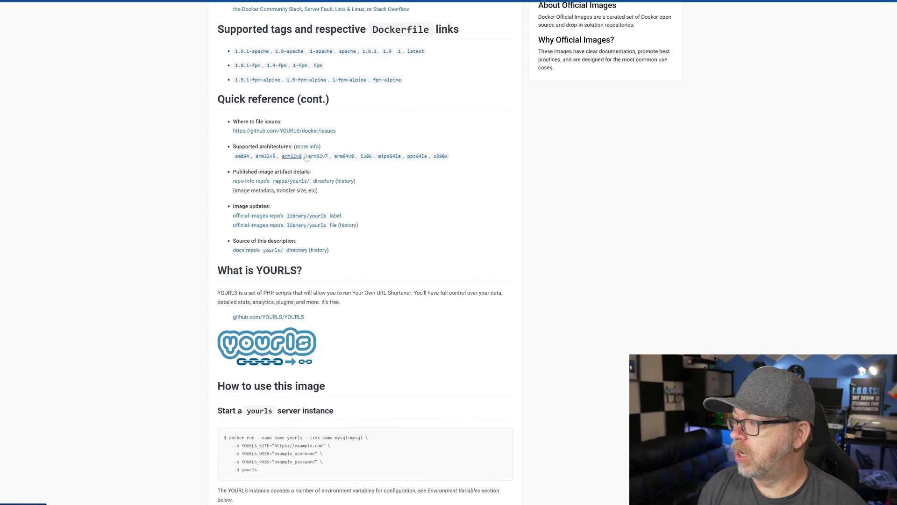
{"action": "mouse_move", "coordinate": [447, 172]}
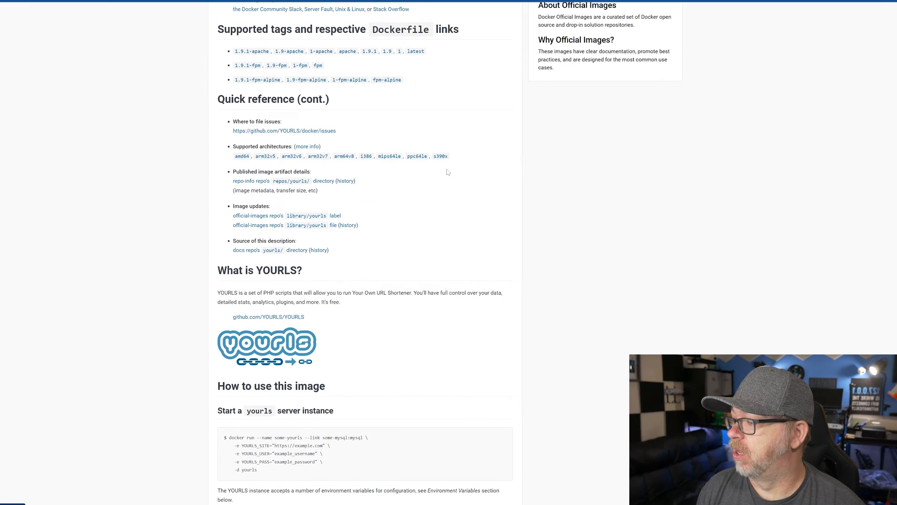
{"action": "scroll", "scroll_direction": "down", "scroll_amount": 3}
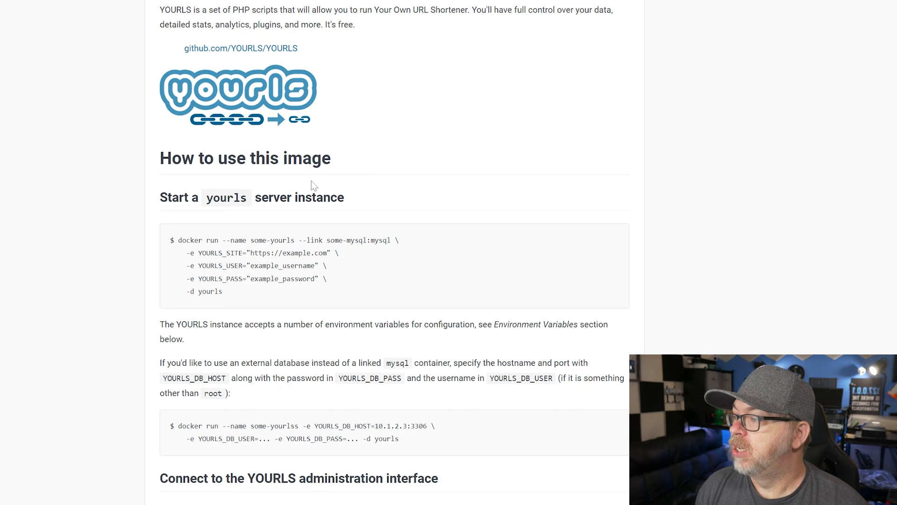
{"action": "scroll", "scroll_direction": "down", "scroll_amount": 3}
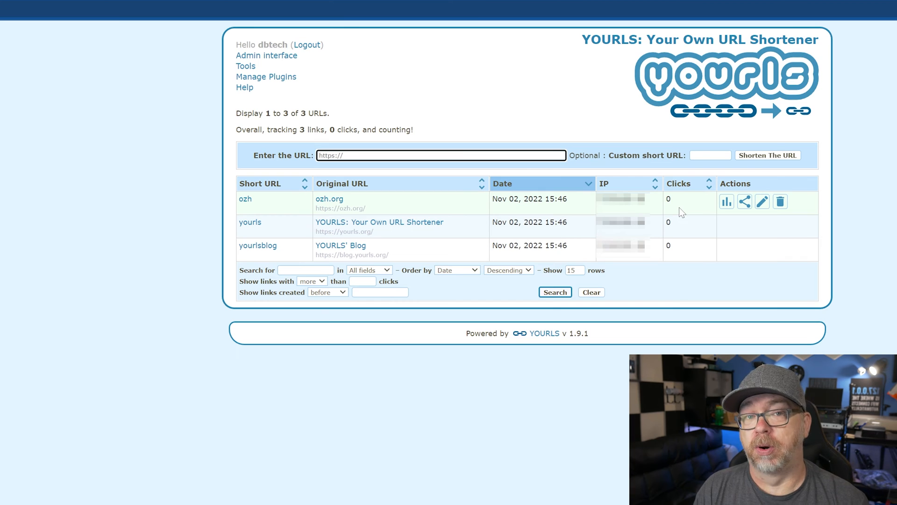
{"action": "mouse_move", "coordinate": [411, 223]}
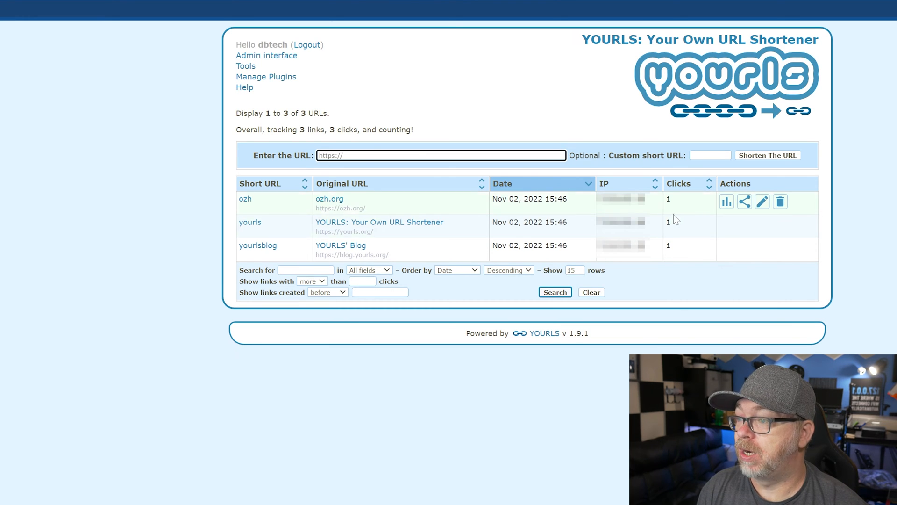
{"action": "mouse_move", "coordinate": [727, 202]}
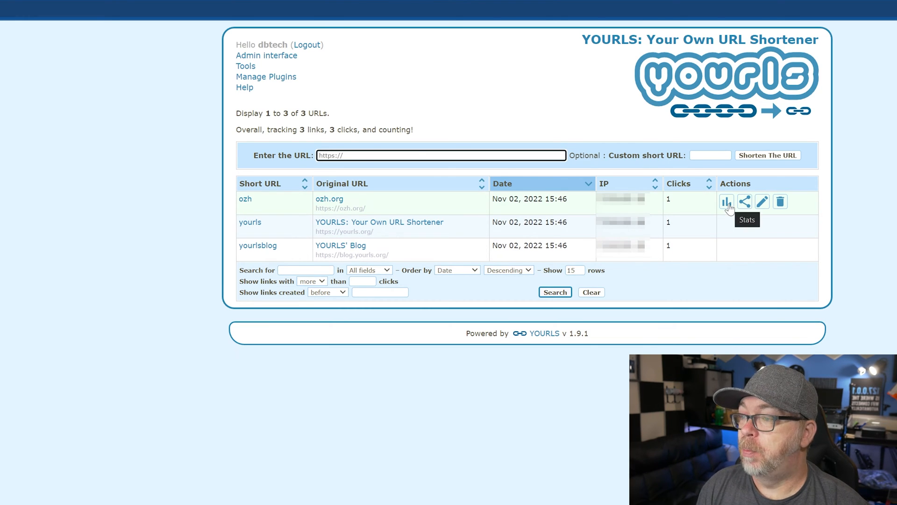
Step: View the ozh short link's statistics, comparing all-time and last-24-hours hit graphs
{"action": "left_click", "coordinate": [727, 201]}
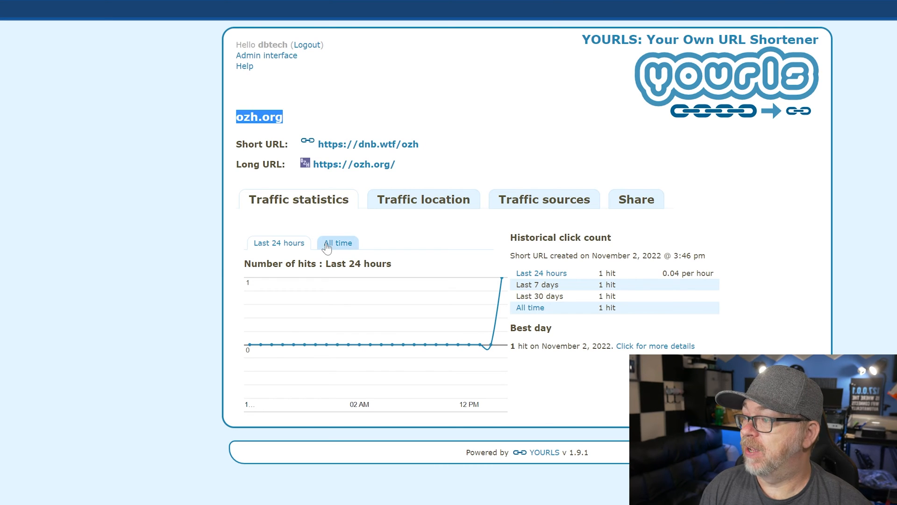
{"action": "mouse_move", "coordinate": [503, 283]}
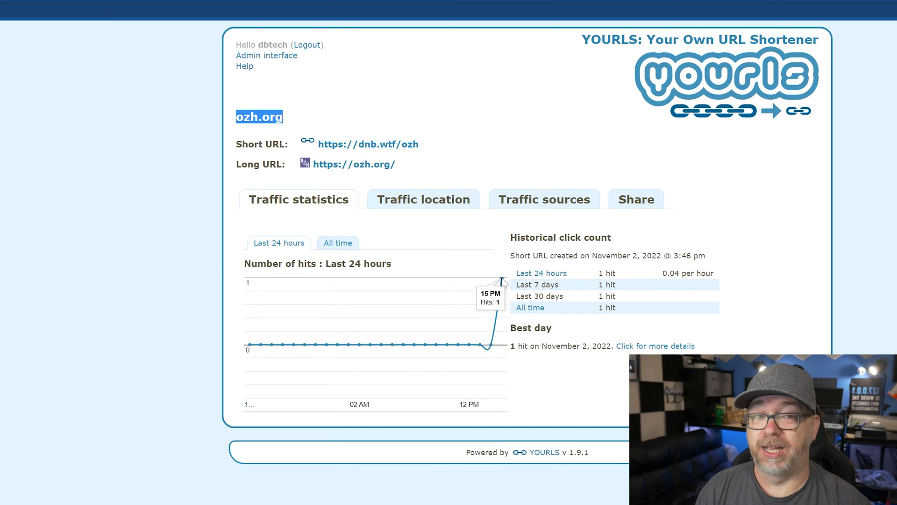
{"action": "mouse_move", "coordinate": [367, 258]}
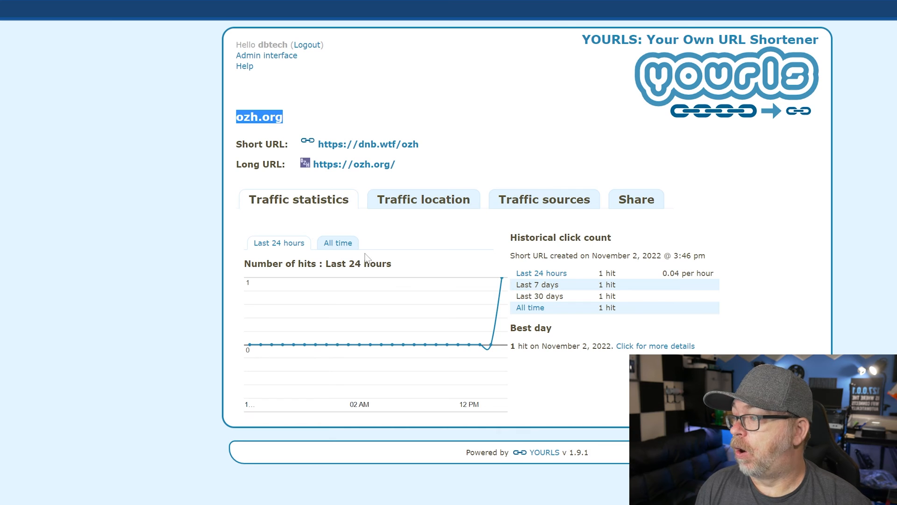
{"action": "left_click", "coordinate": [338, 243]}
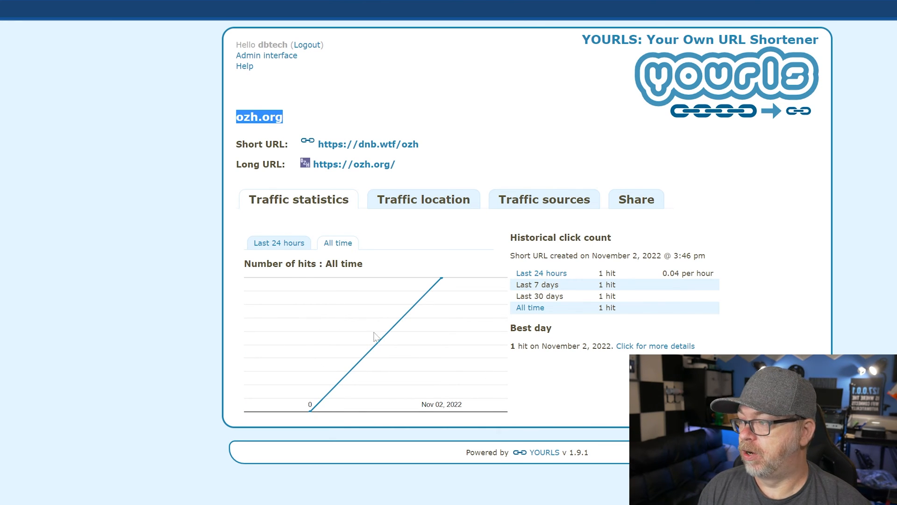
{"action": "left_click", "coordinate": [278, 243]}
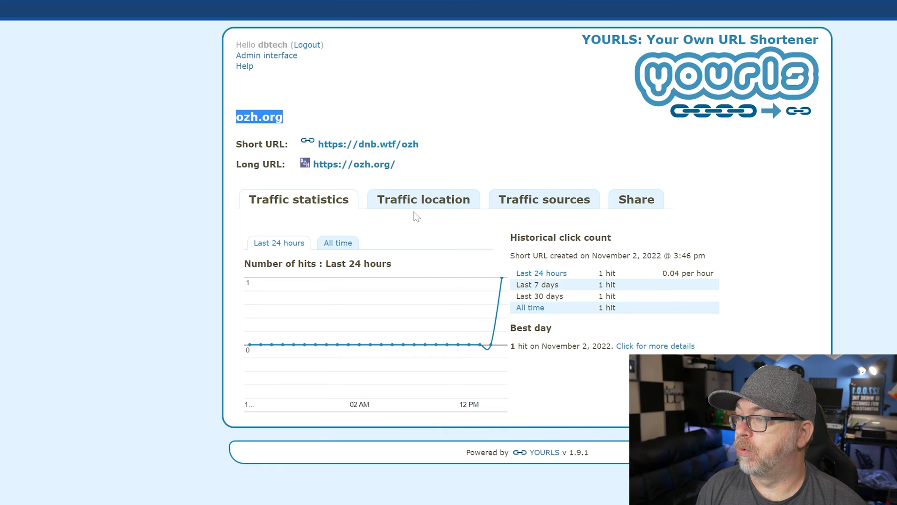
Step: Check the link's traffic location, traffic sources, and sharing options
{"action": "left_click", "coordinate": [423, 199]}
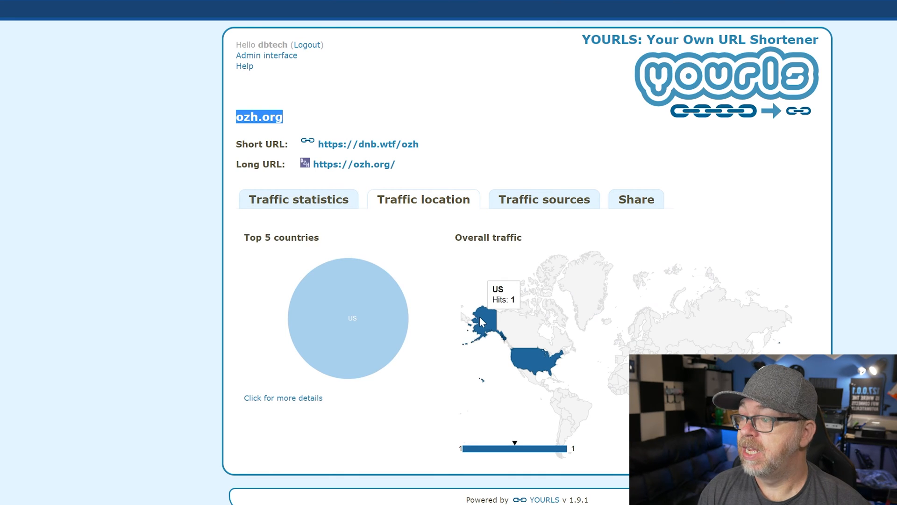
{"action": "mouse_move", "coordinate": [529, 353]}
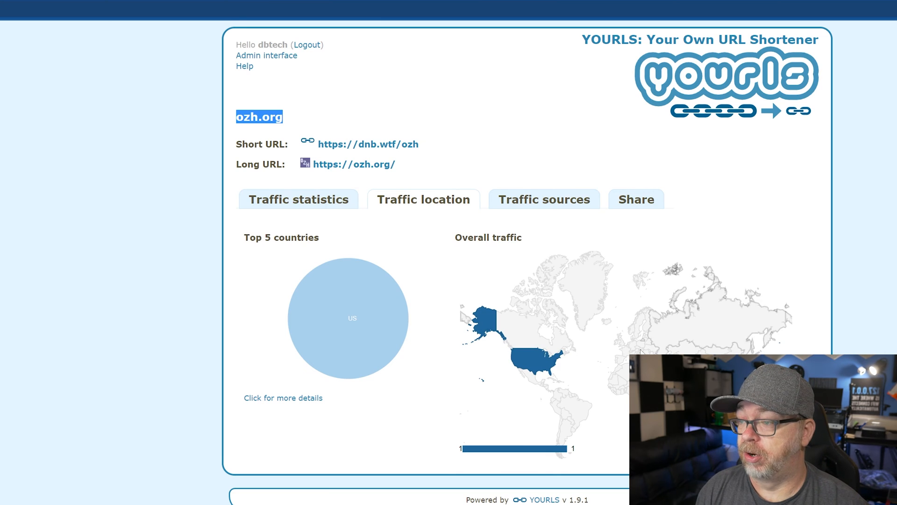
{"action": "left_click", "coordinate": [543, 199]}
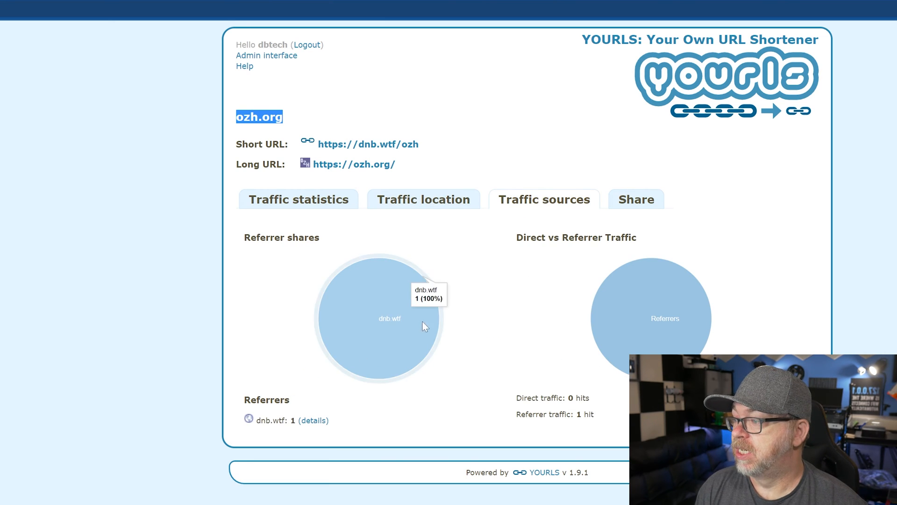
{"action": "mouse_move", "coordinate": [313, 420]}
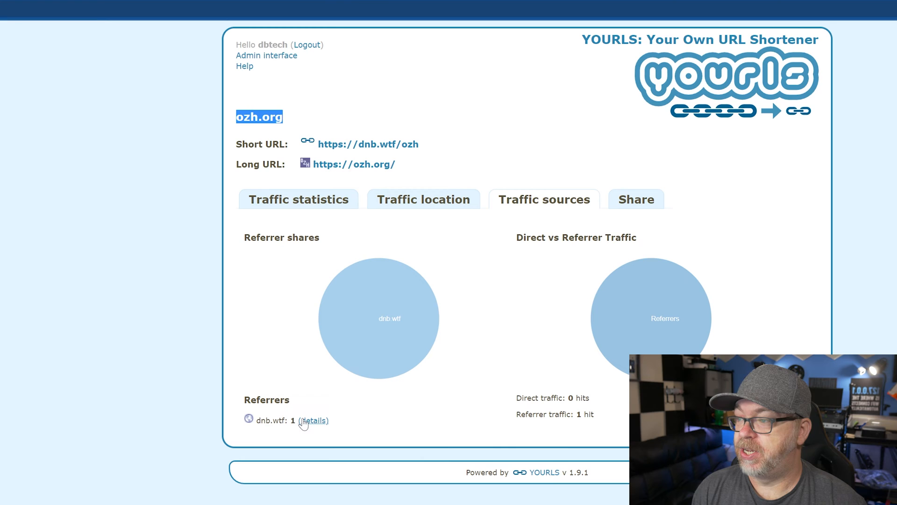
{"action": "mouse_move", "coordinate": [527, 355]}
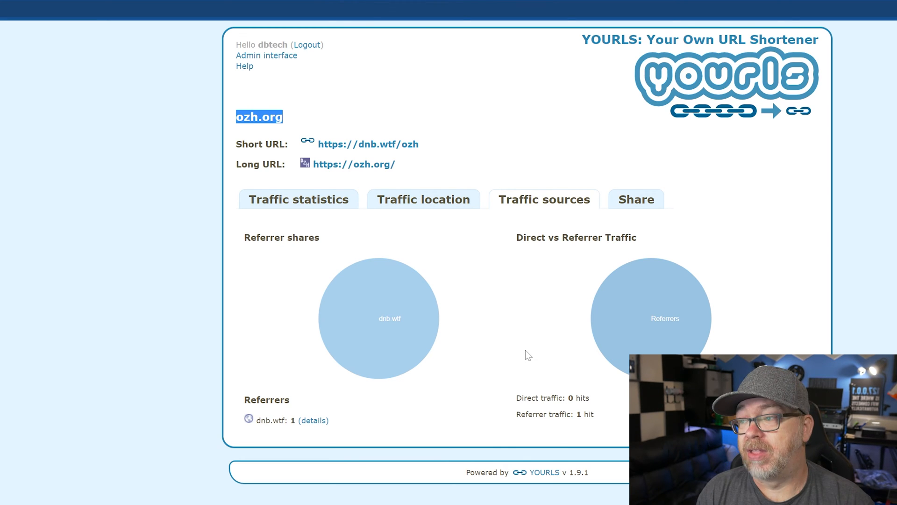
{"action": "left_click", "coordinate": [636, 200]}
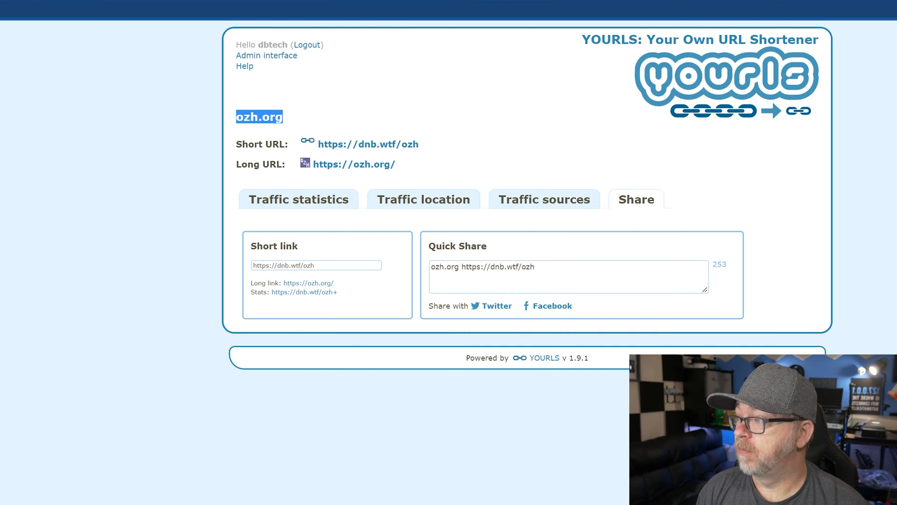
Step: Return to the admin dashboard and review the Tools page's bookmarklets
{"action": "left_click", "coordinate": [267, 55]}
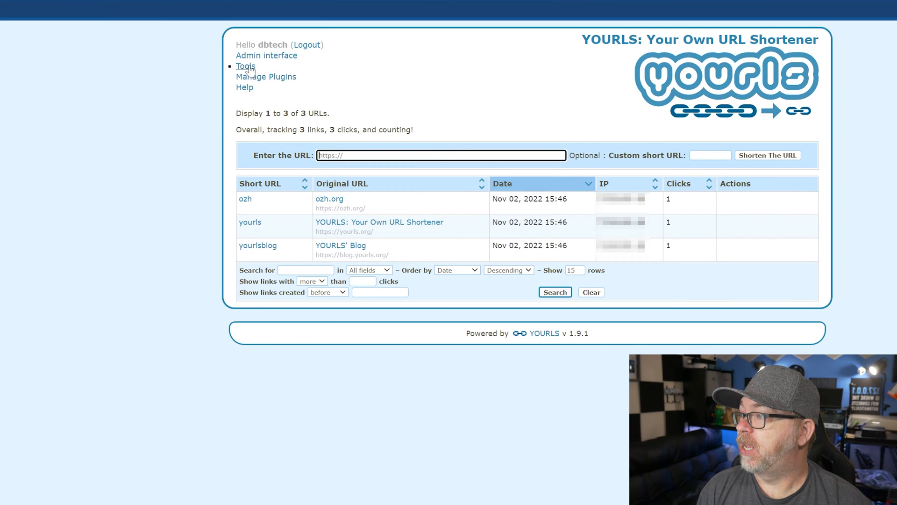
{"action": "left_click", "coordinate": [245, 66]}
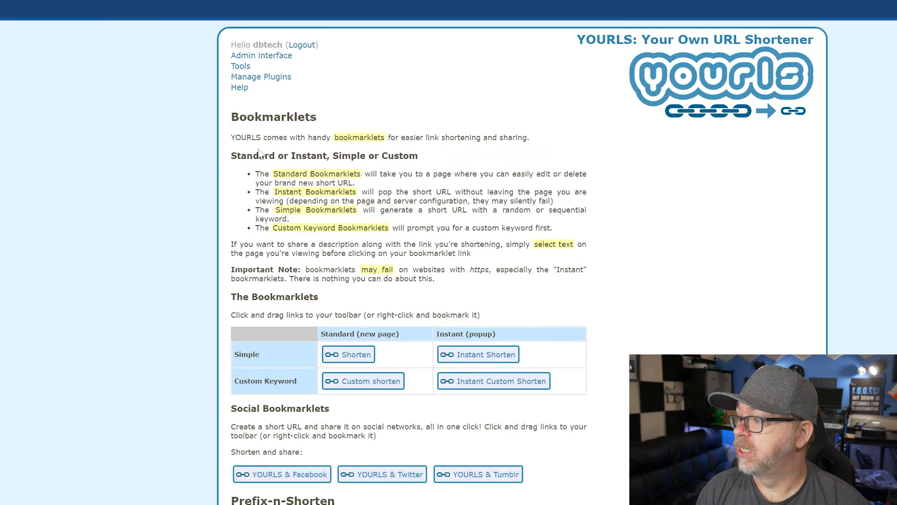
{"action": "mouse_move", "coordinate": [309, 358]}
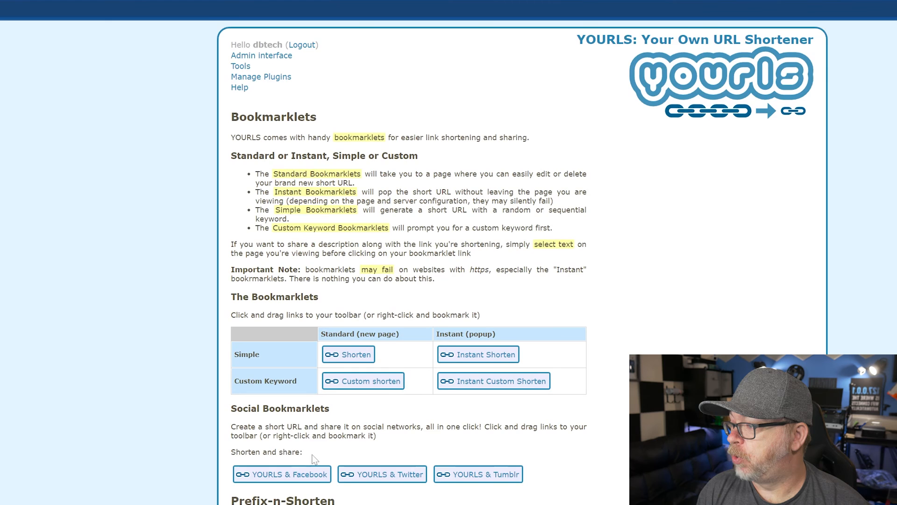
{"action": "scroll", "scroll_direction": "down", "scroll_amount": 3}
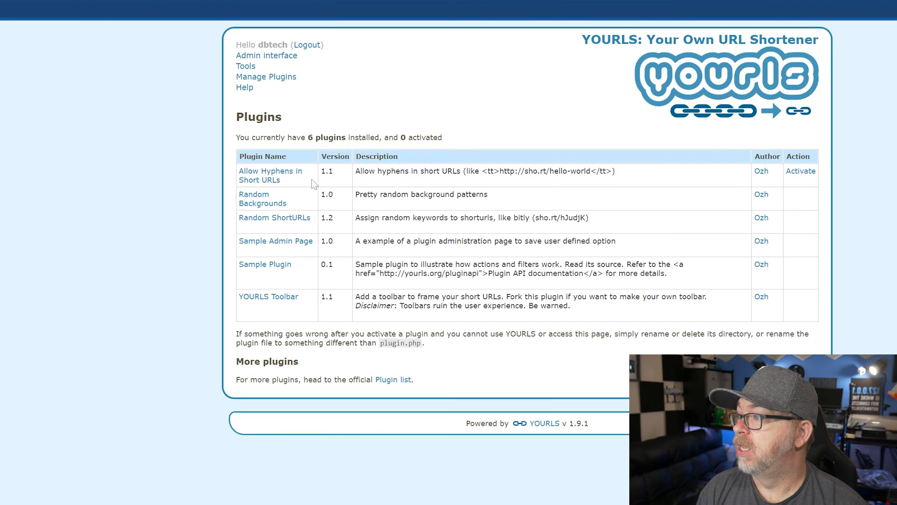
{"action": "mouse_move", "coordinate": [703, 175]}
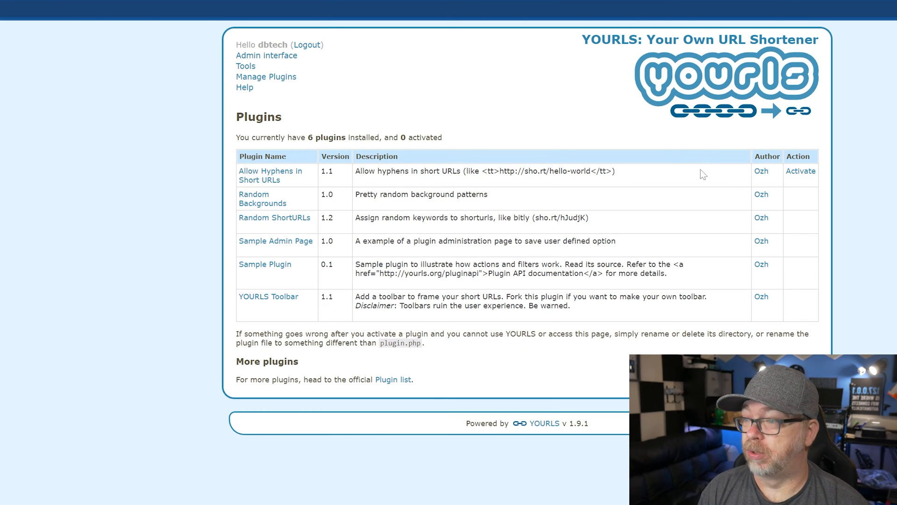
Step: Activate the Allow Hyphens in Short URLs and Random Backgrounds plugins
{"action": "left_click", "coordinate": [802, 170]}
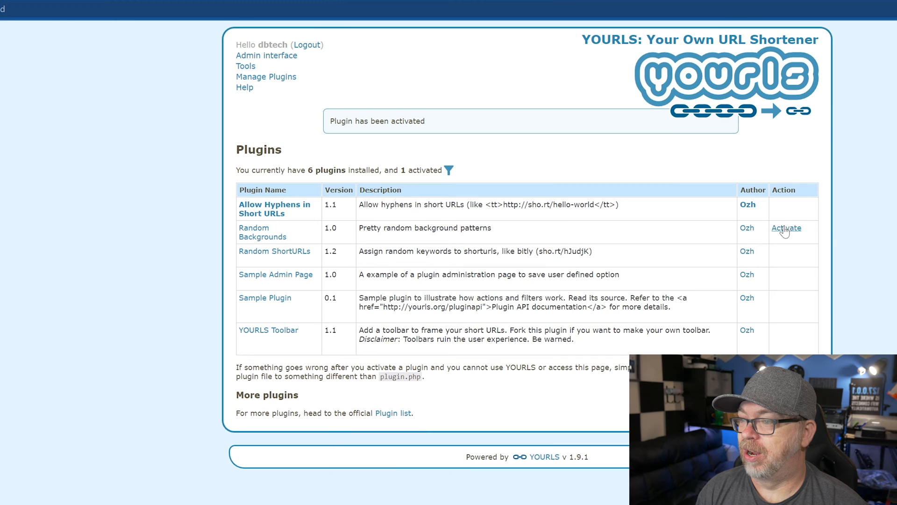
{"action": "left_click", "coordinate": [786, 228]}
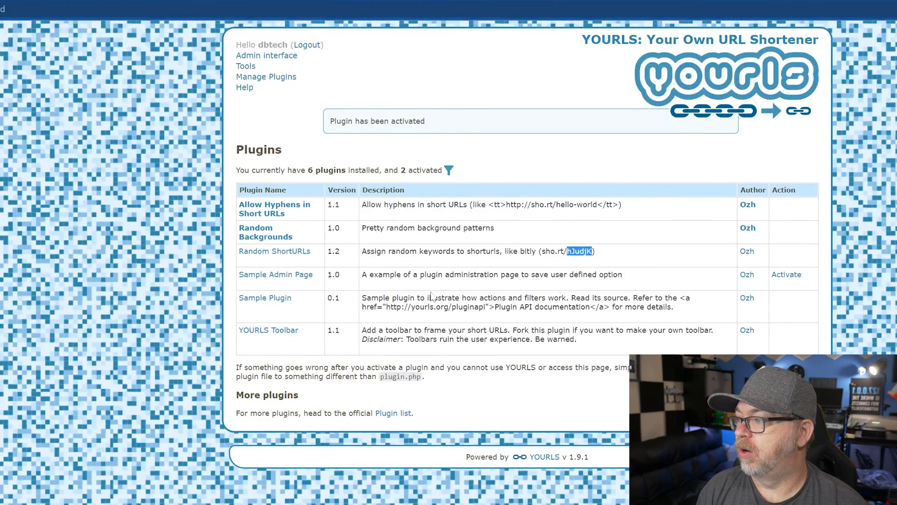
{"action": "mouse_move", "coordinate": [275, 274]}
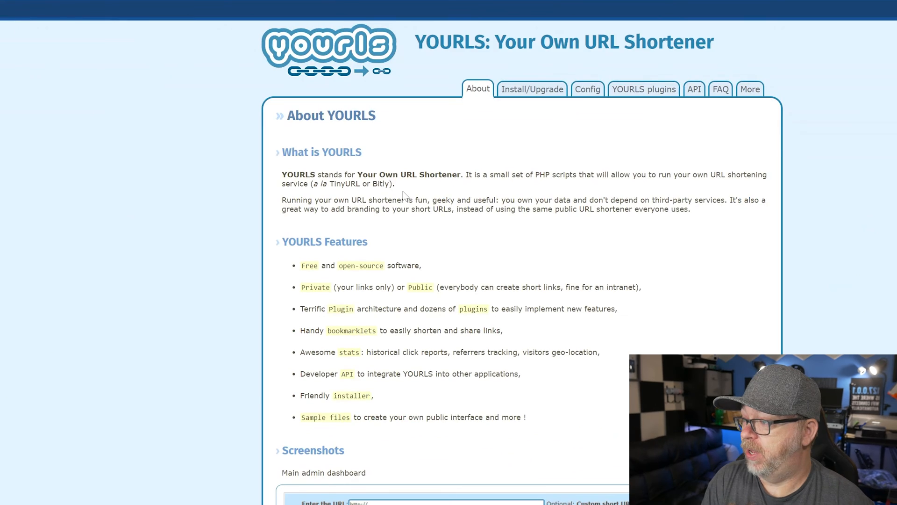
Step: Leave the YOURLS features page for the self-hosted admin dashboard tab
{"action": "scroll", "scroll_direction": "down", "scroll_amount": 3}
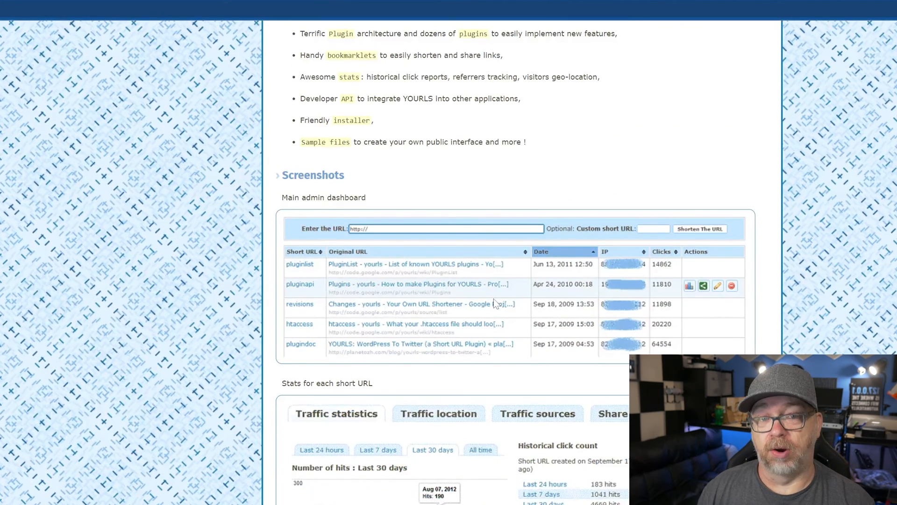
{"action": "left_click", "coordinate": [438, 413]}
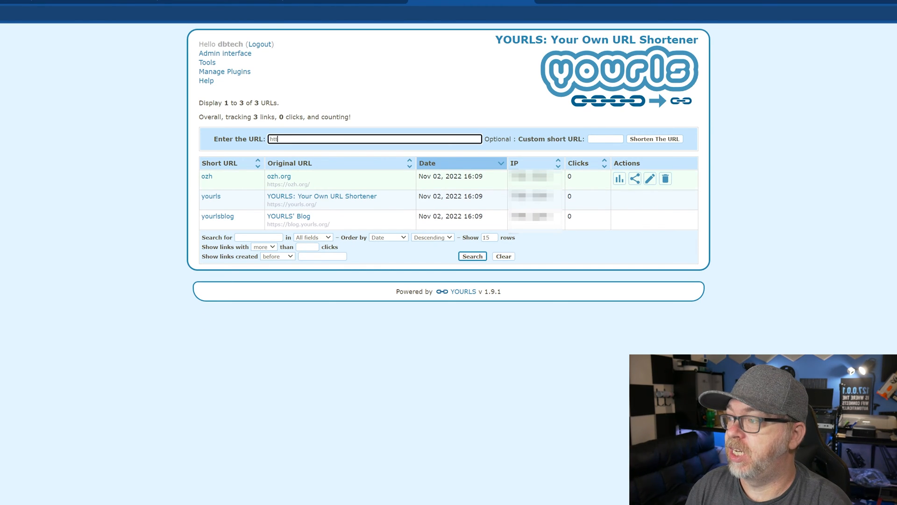
{"action": "type", "text": "https://dbtechr"}
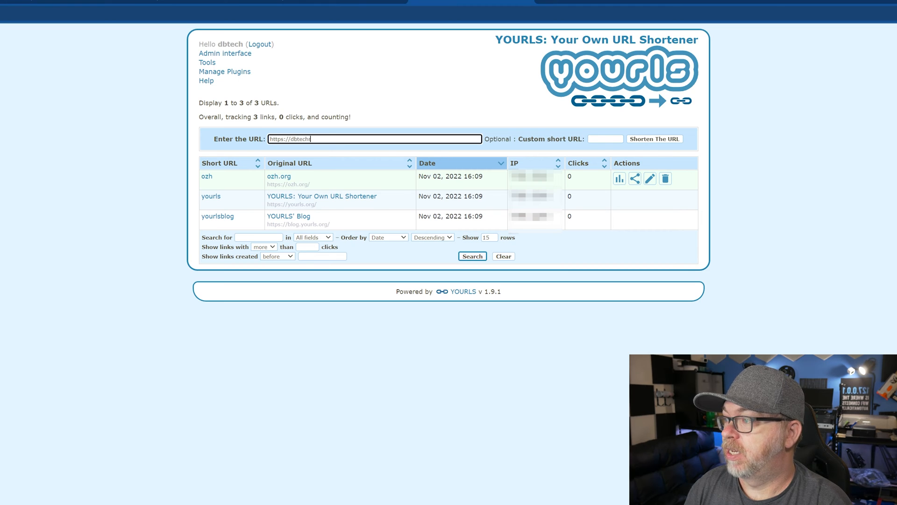
{"action": "type", "text": "td"}
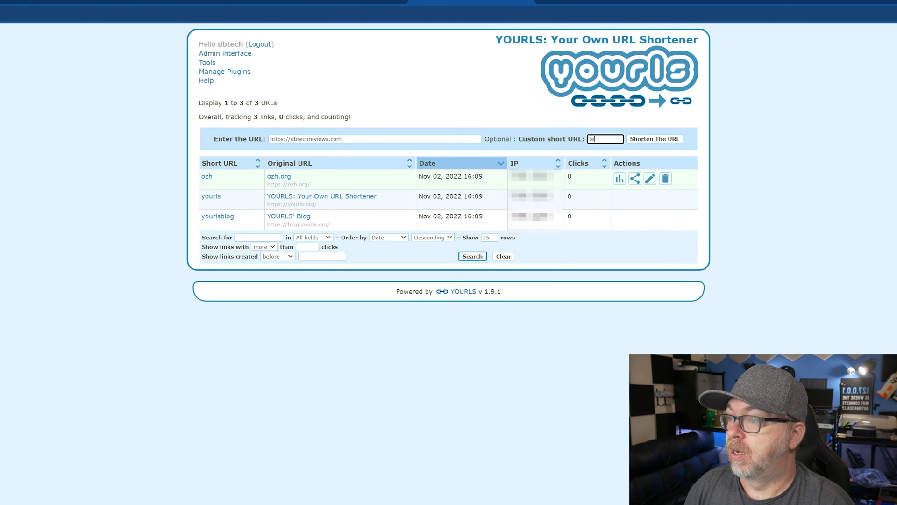
{"action": "type", "text": "dbtech"}
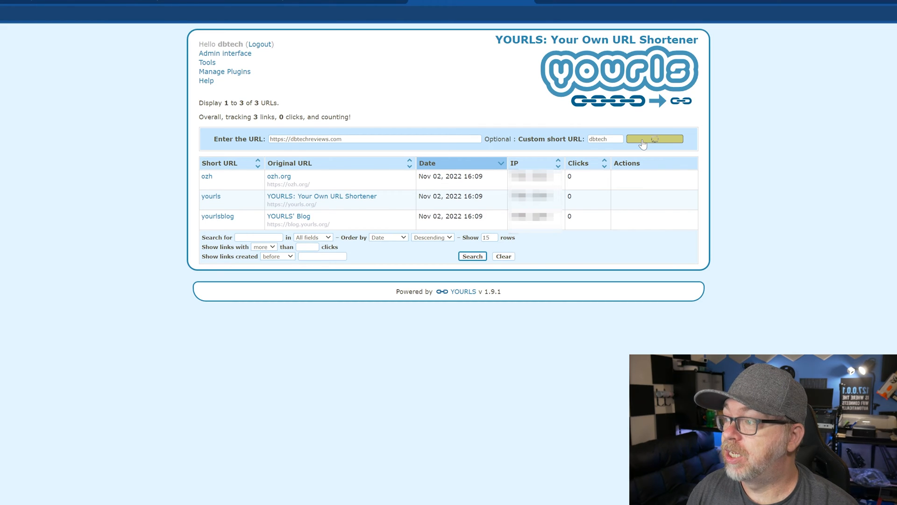
{"action": "left_click", "coordinate": [654, 138]}
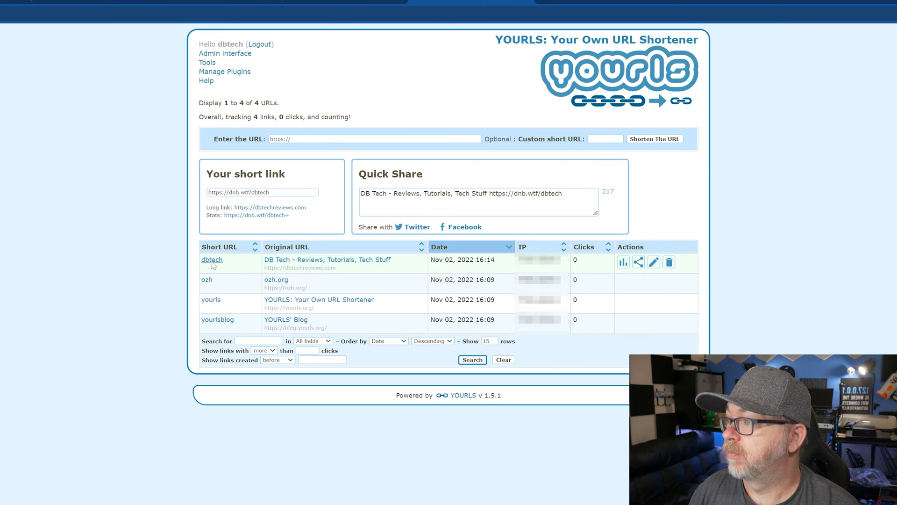
Step: Test the dbtech short link, then view its statistics showing one click
{"action": "left_click", "coordinate": [212, 259]}
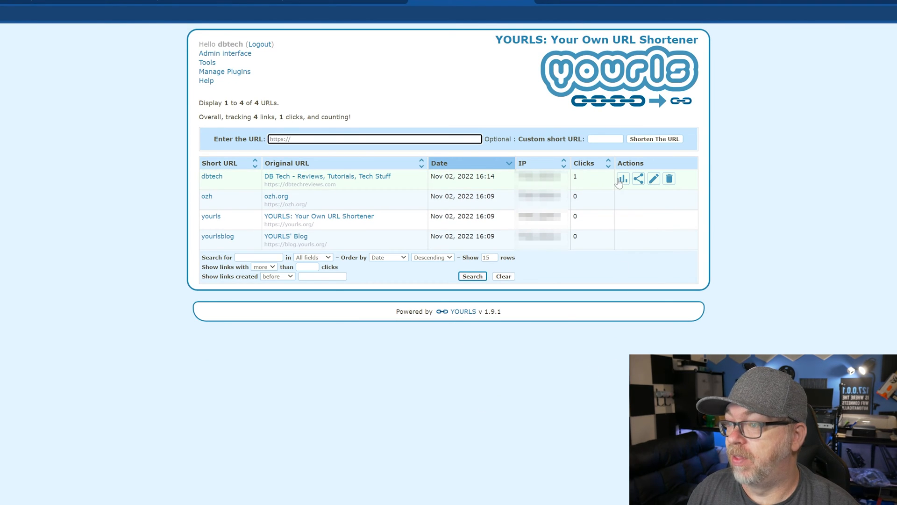
{"action": "left_click", "coordinate": [622, 178]}
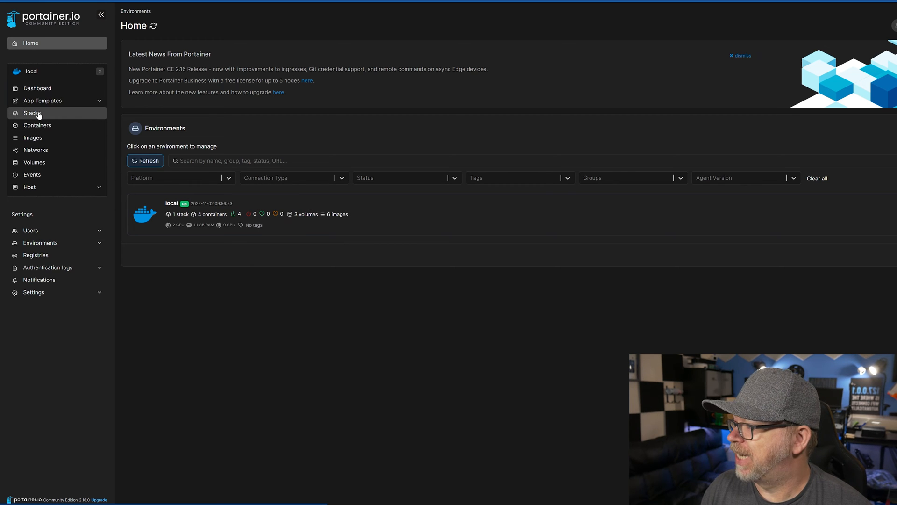
Step: Open the yourls stack from Portainer's stacks list
{"action": "left_click", "coordinate": [32, 113]}
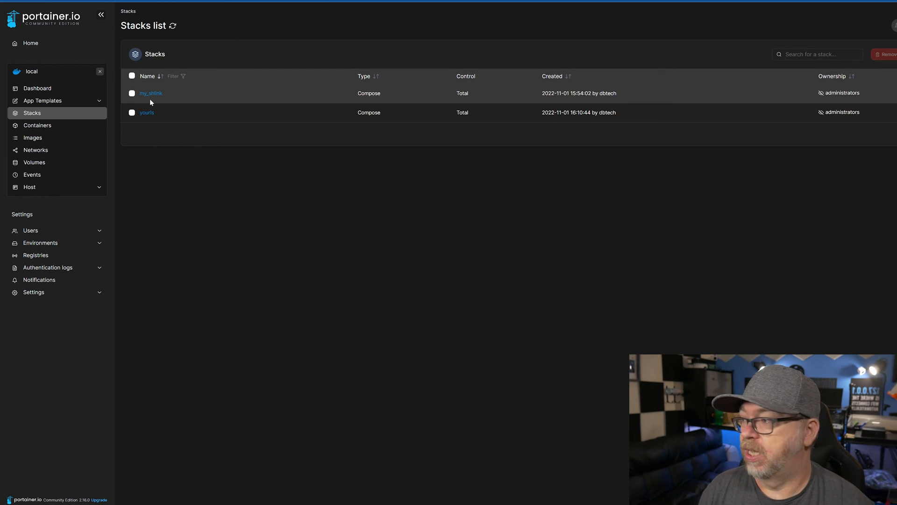
{"action": "left_click", "coordinate": [146, 112]}
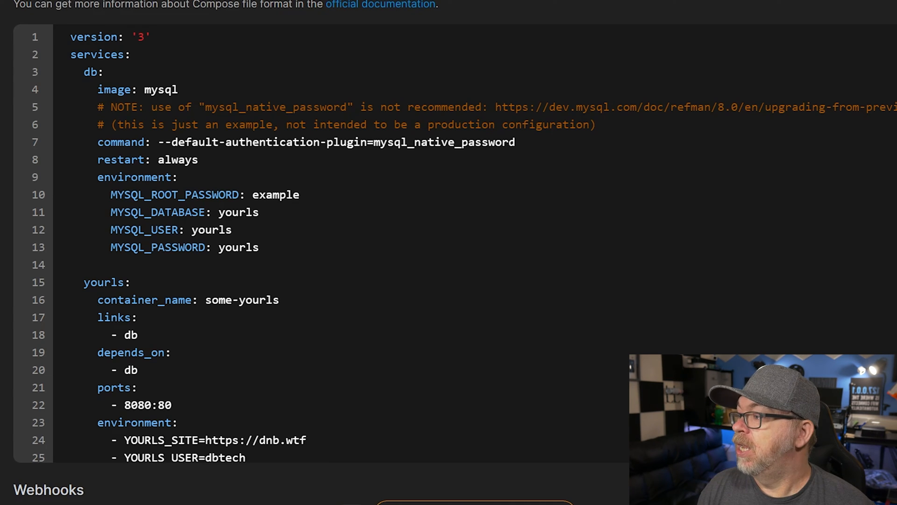
{"action": "double_click", "coordinate": [237, 212]}
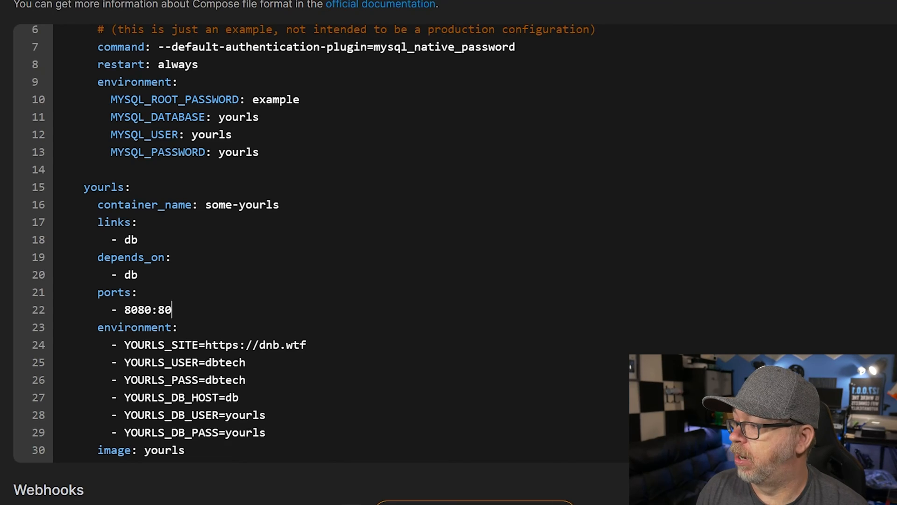
{"action": "scroll", "scroll_direction": "down", "scroll_amount": 3}
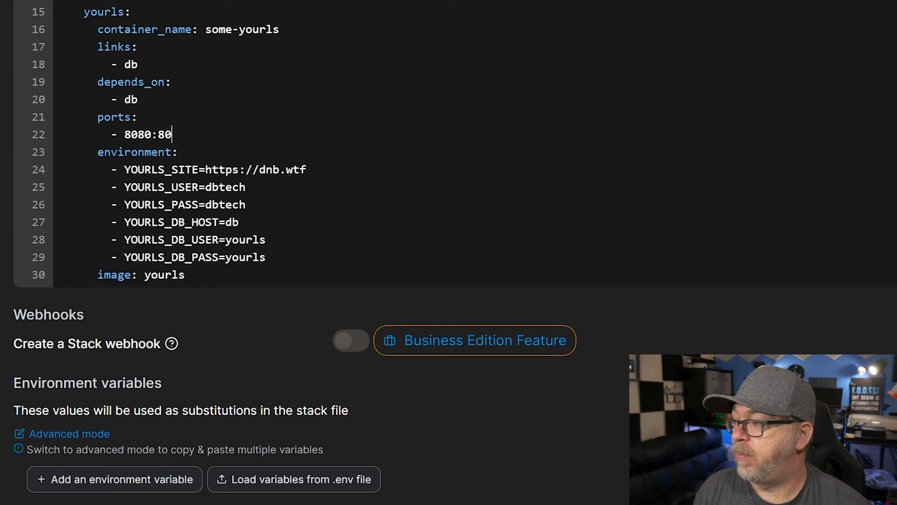
{"action": "double_click", "coordinate": [224, 169]}
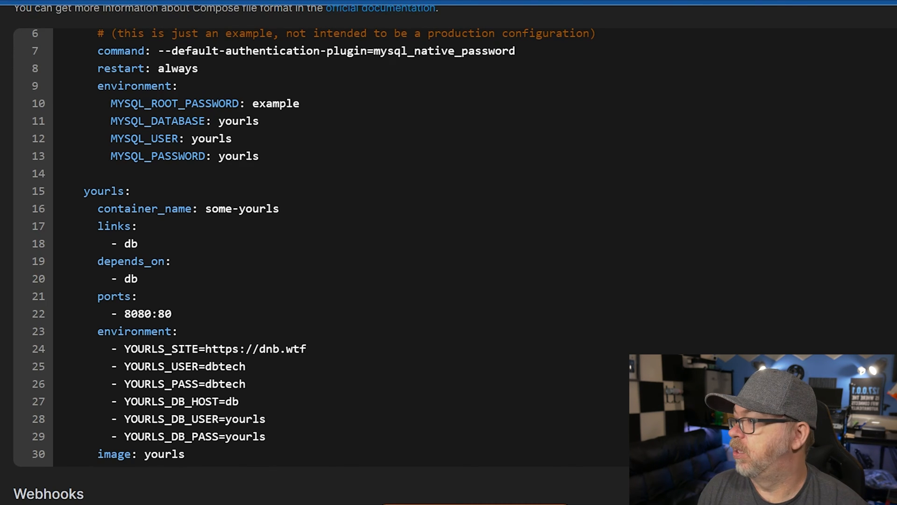
{"action": "left_click", "coordinate": [238, 121]}
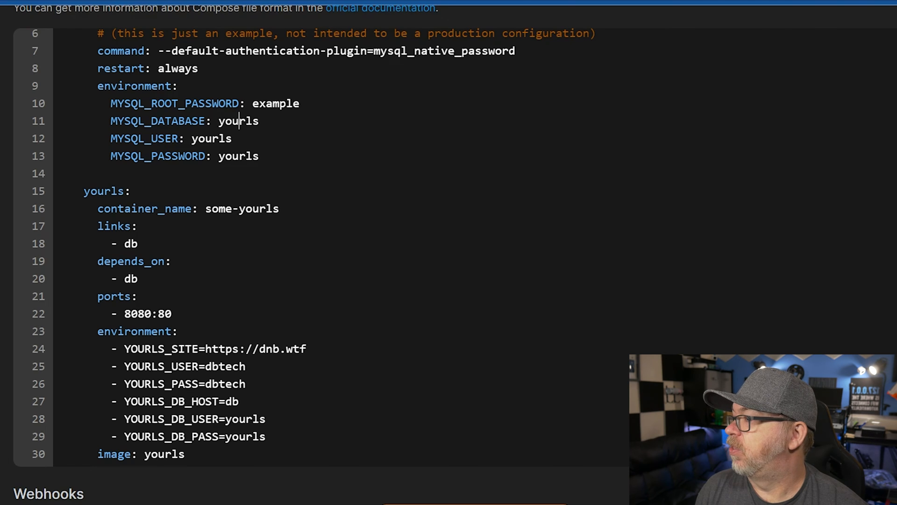
{"action": "double_click", "coordinate": [238, 121]}
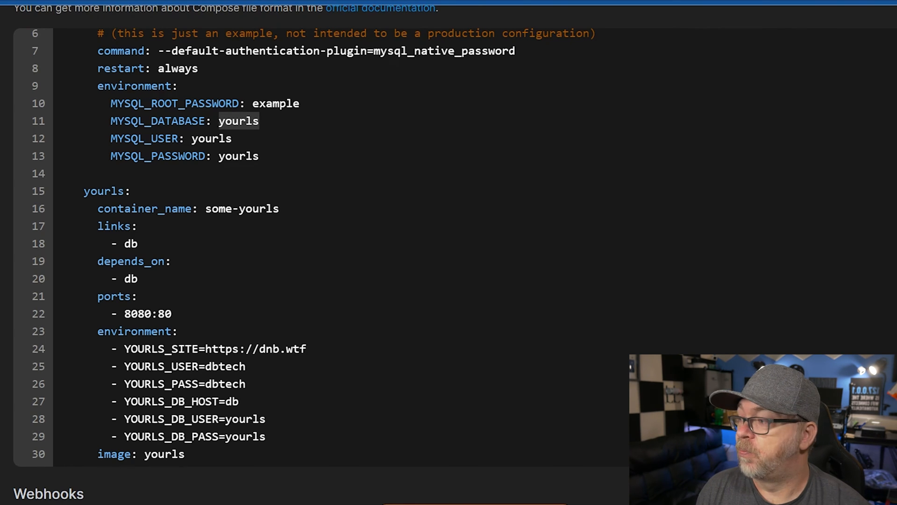
{"action": "scroll", "scroll_direction": "down", "scroll_amount": 3}
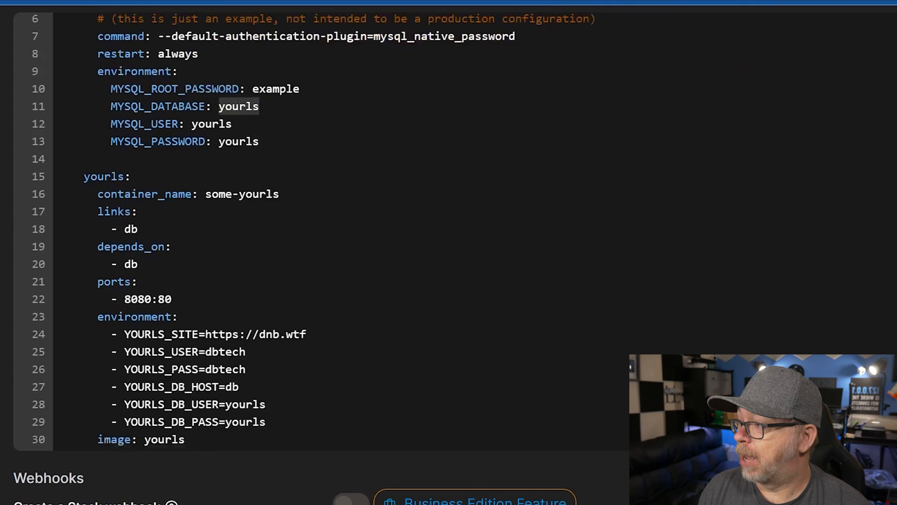
{"action": "scroll", "scroll_direction": "down", "scroll_amount": 3}
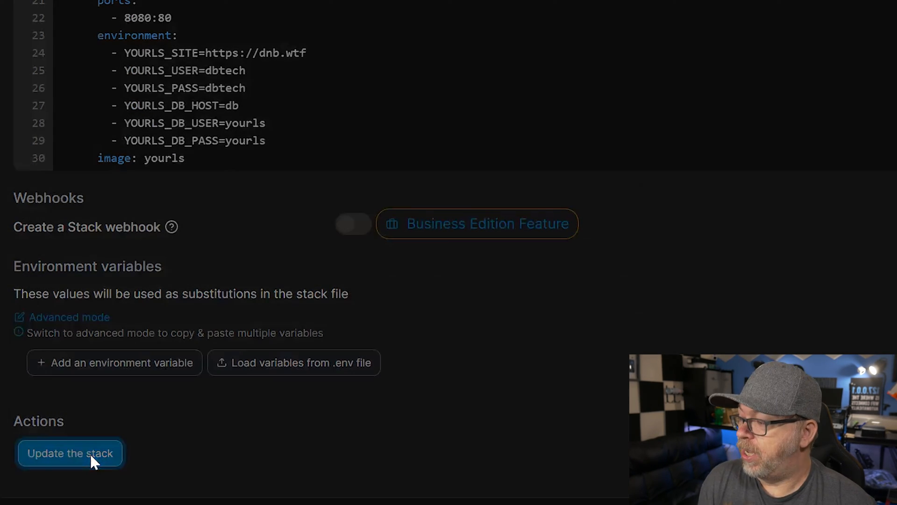
Step: Redeploy the yourls stack and highlight the some-yourls log lines about YOURLS being copied
{"action": "left_click", "coordinate": [70, 452]}
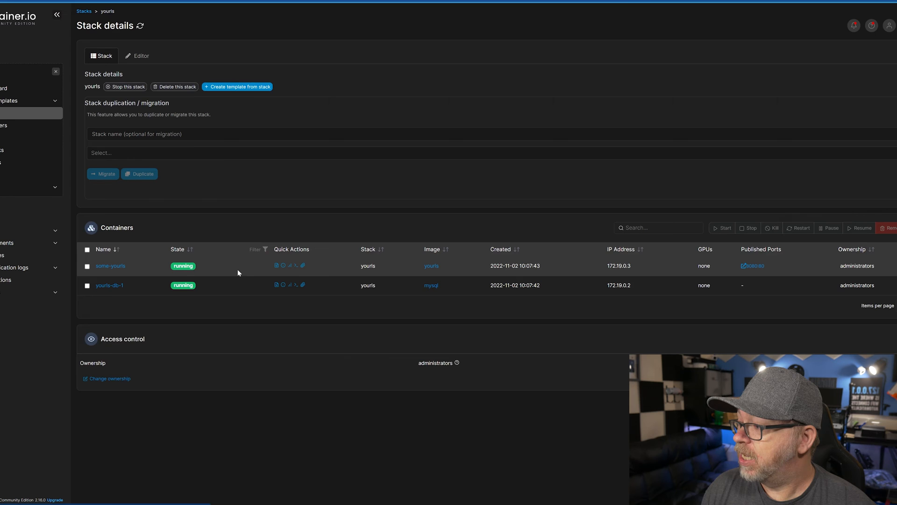
{"action": "left_click", "coordinate": [282, 264]}
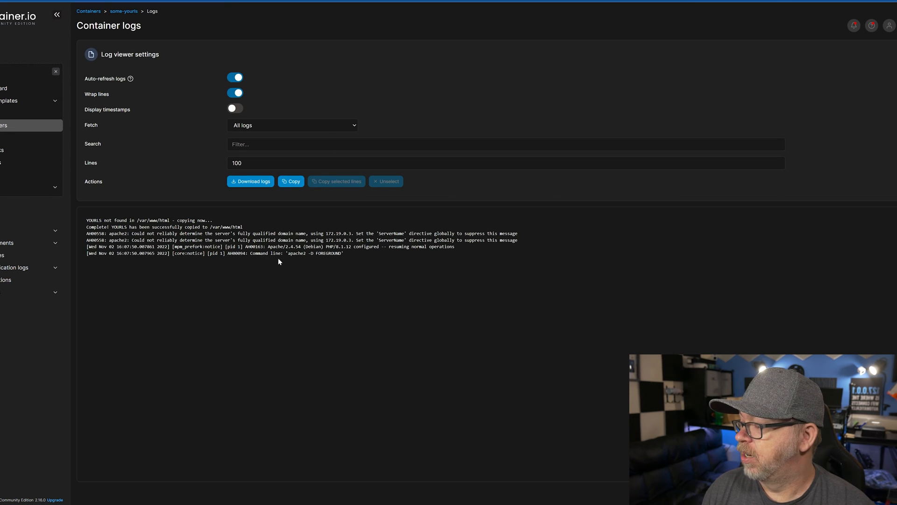
{"action": "left_click_drag", "start_coordinate": [251, 254], "coordinate": [326, 253]}
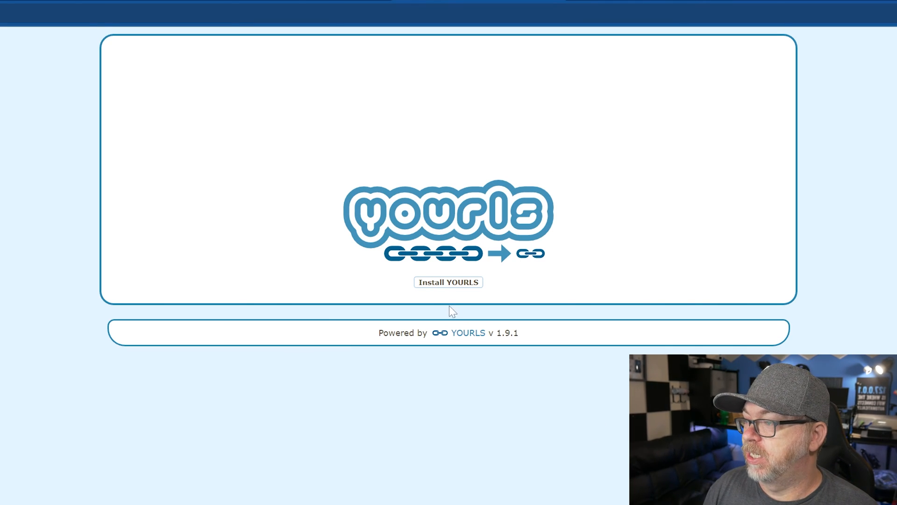
Step: Run the YOURLS installation from the Install YOURLS page
{"action": "left_click", "coordinate": [448, 282]}
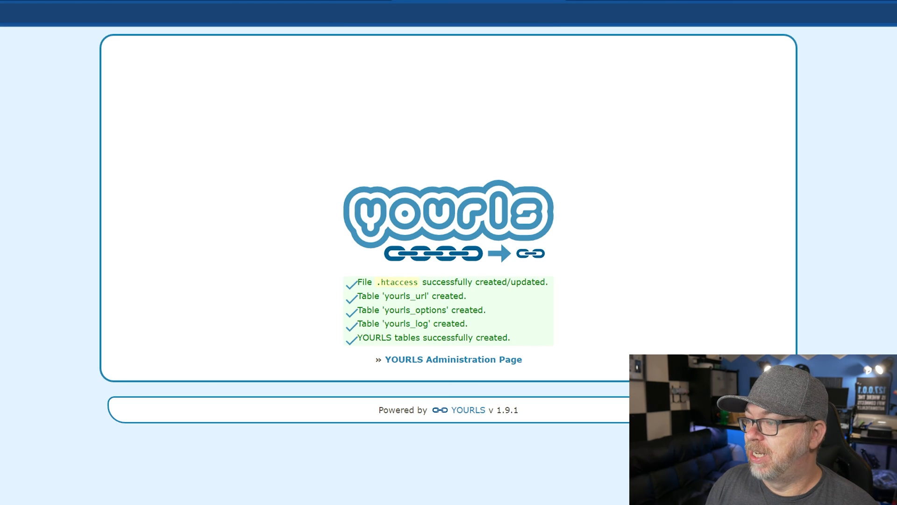
Step: Confirm the tables-created message and proceed to the YOURLS administration dashboard
{"action": "left_click_drag", "start_coordinate": [362, 338], "coordinate": [470, 338]}
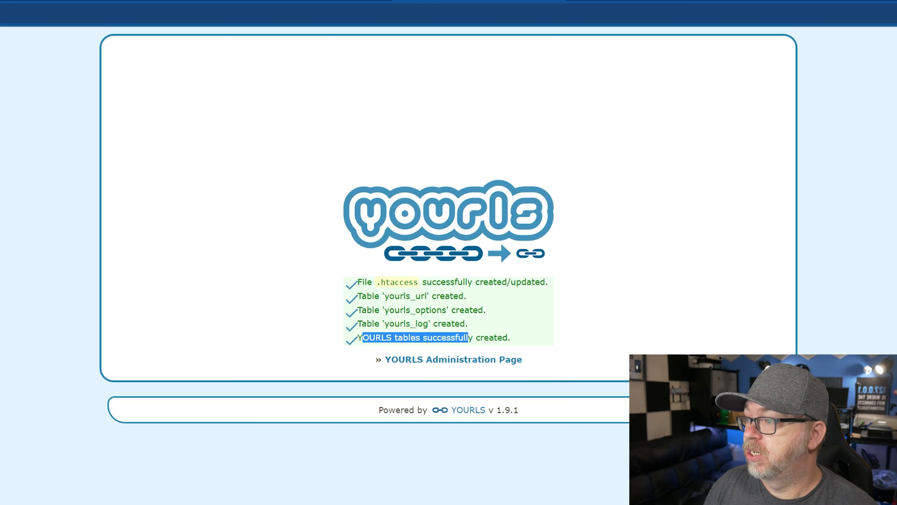
{"action": "left_click", "coordinate": [453, 359]}
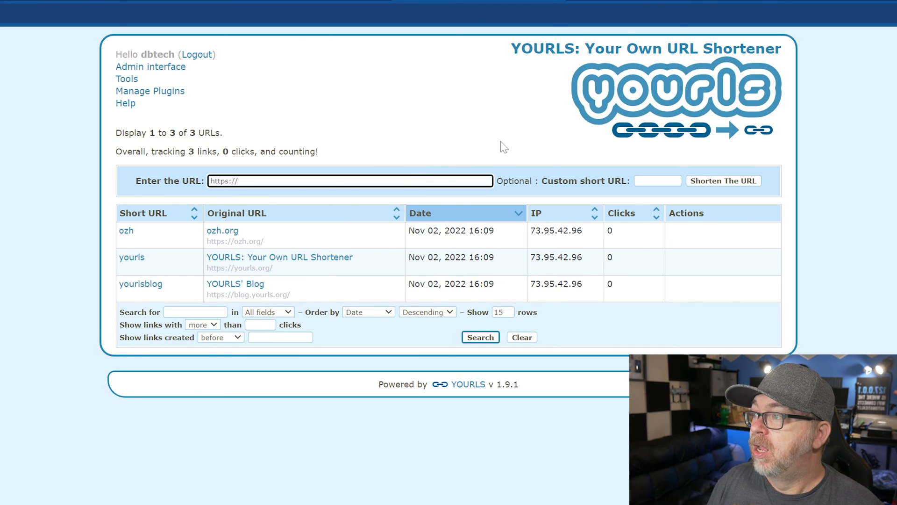
{"action": "left_click", "coordinate": [349, 180]}
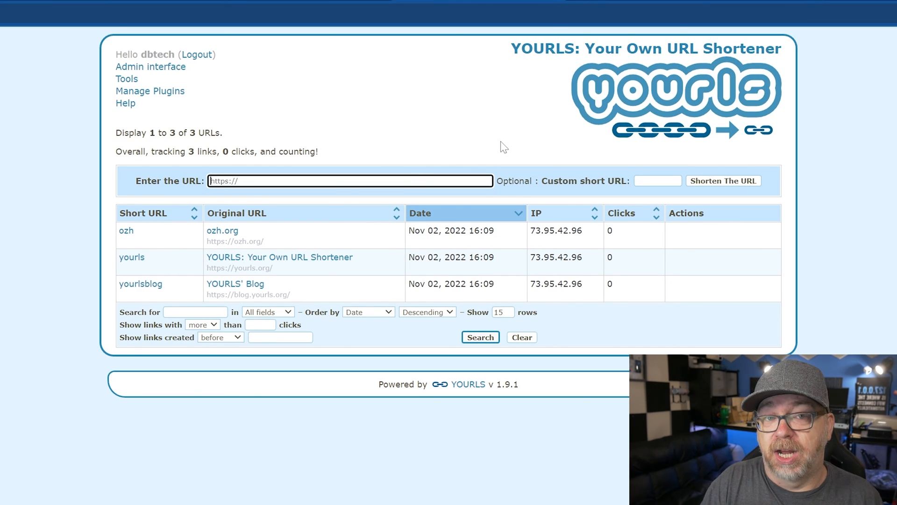